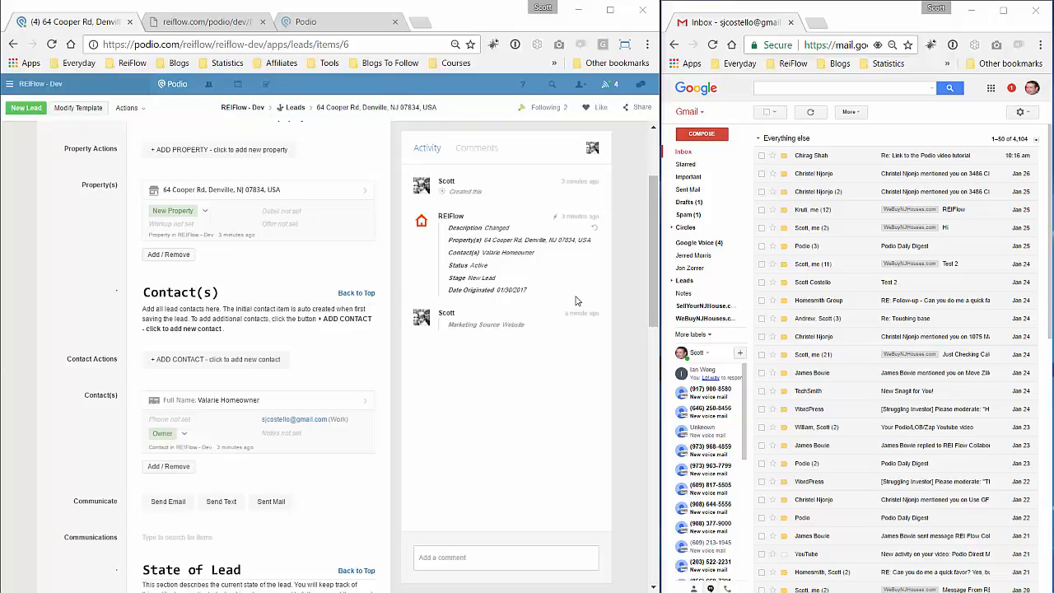
pyautogui.moveTo(563, 294)
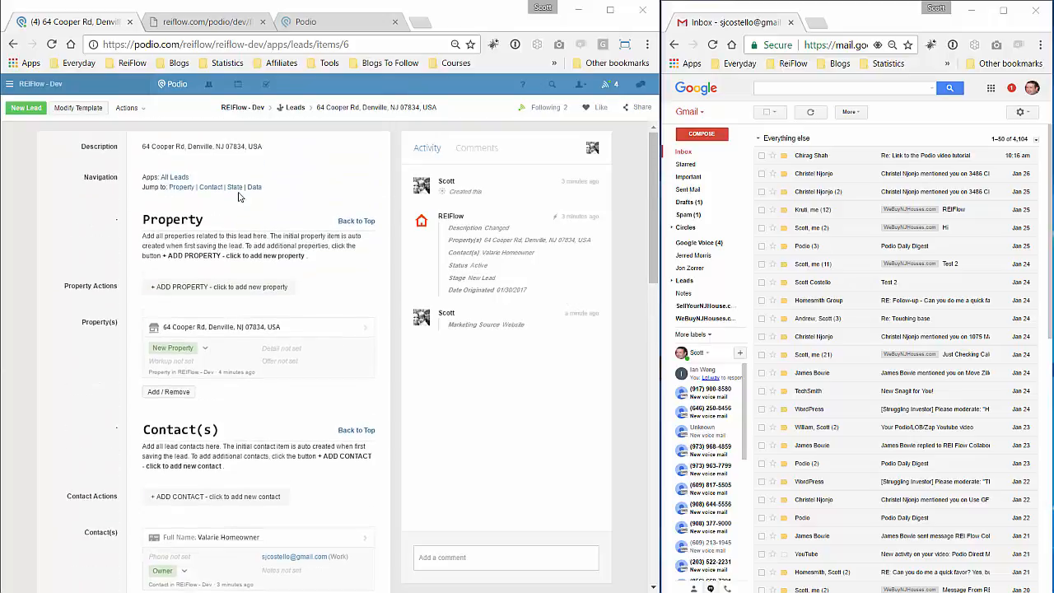
# Step: Create an email communication for Valarie Homeowner via Send Email and open the new record
pyautogui.scroll(-3)
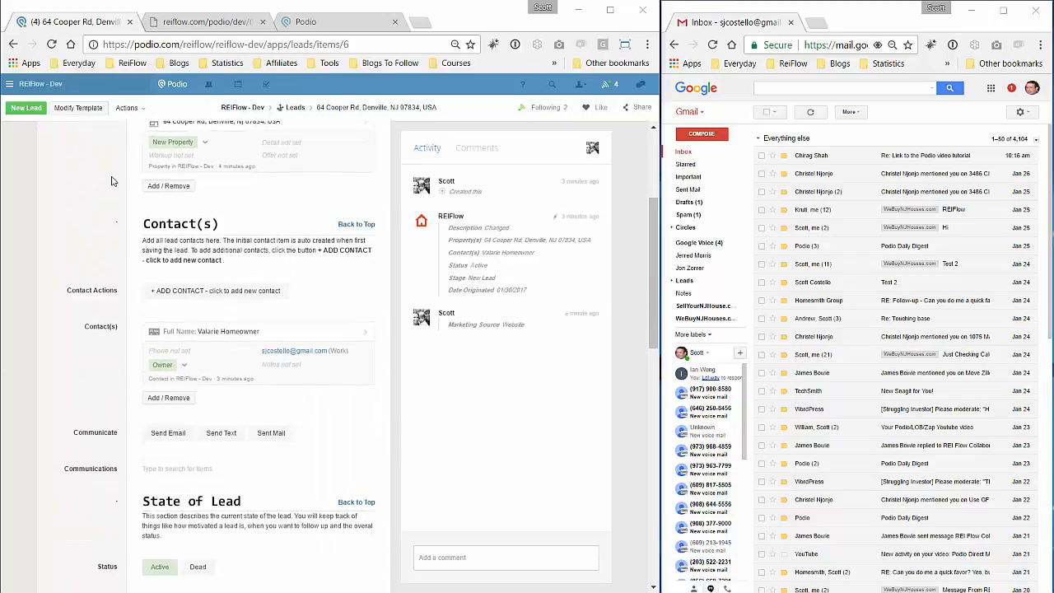
pyautogui.scroll(-3)
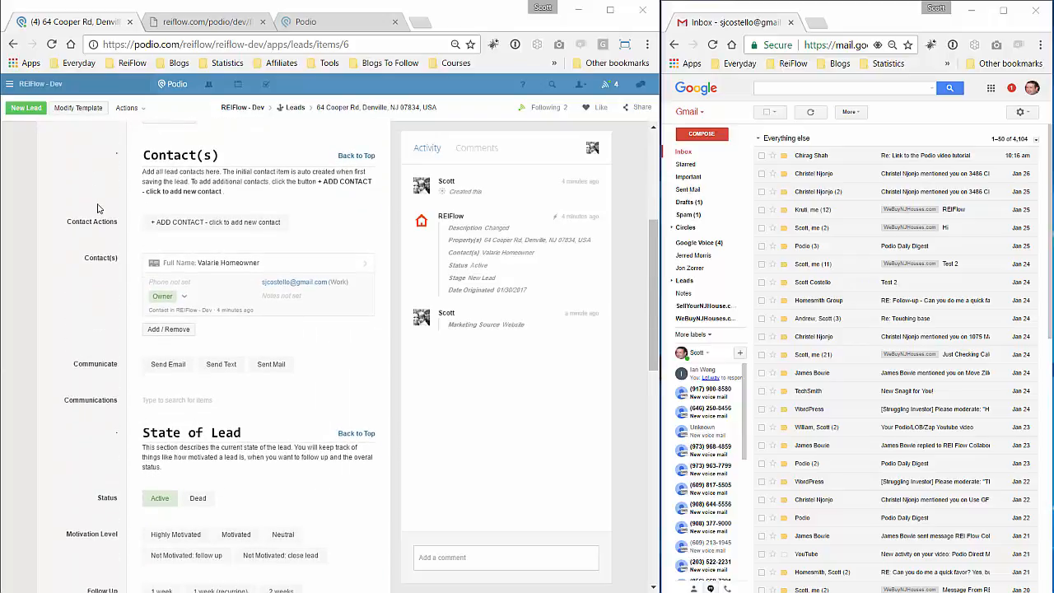
pyautogui.scroll(-3)
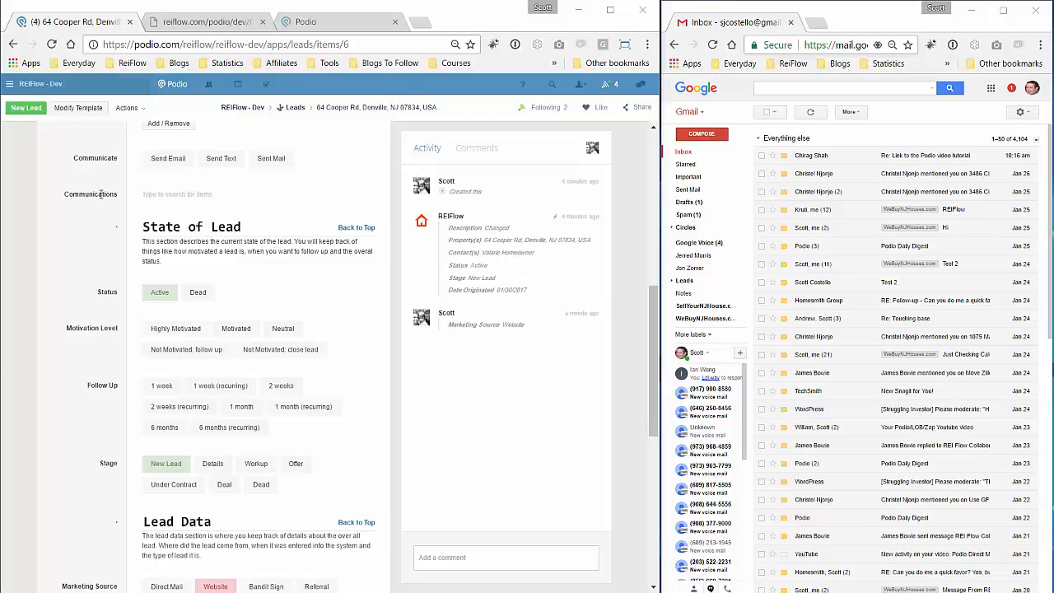
pyautogui.scroll(3)
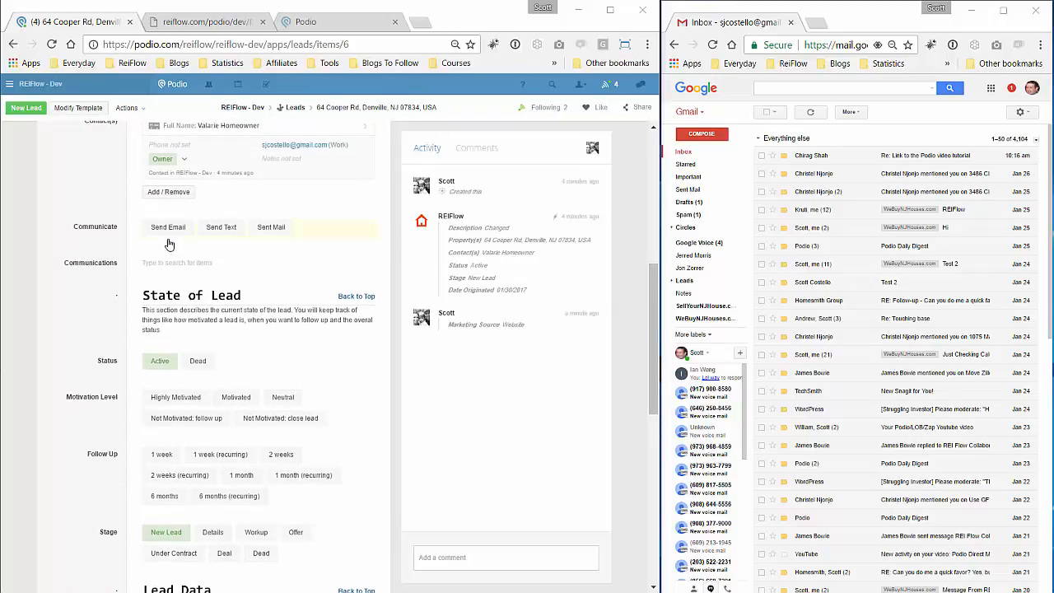
pyautogui.click(168, 226)
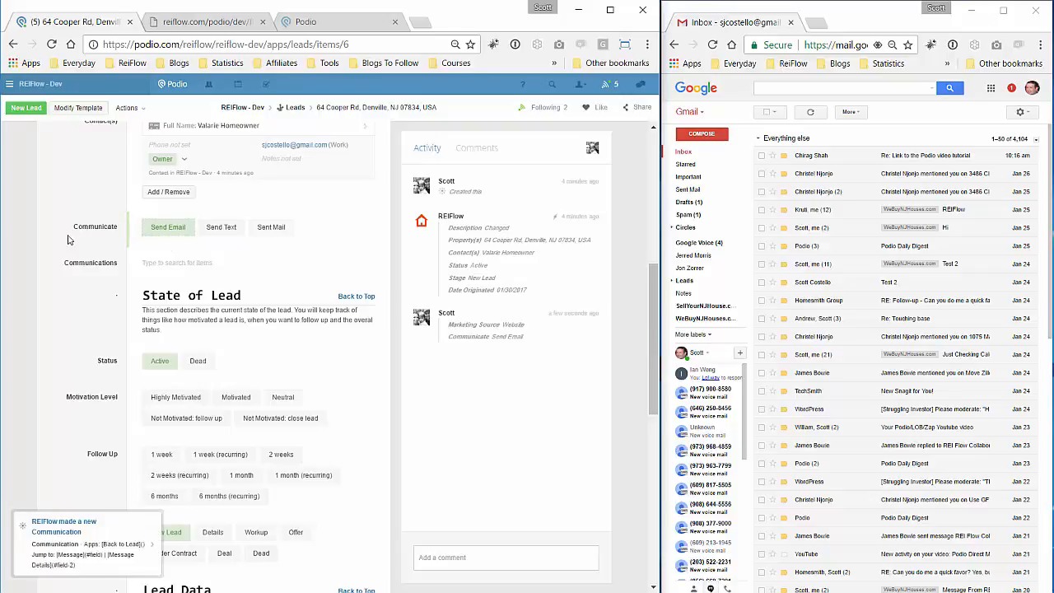
pyautogui.click(168, 226)
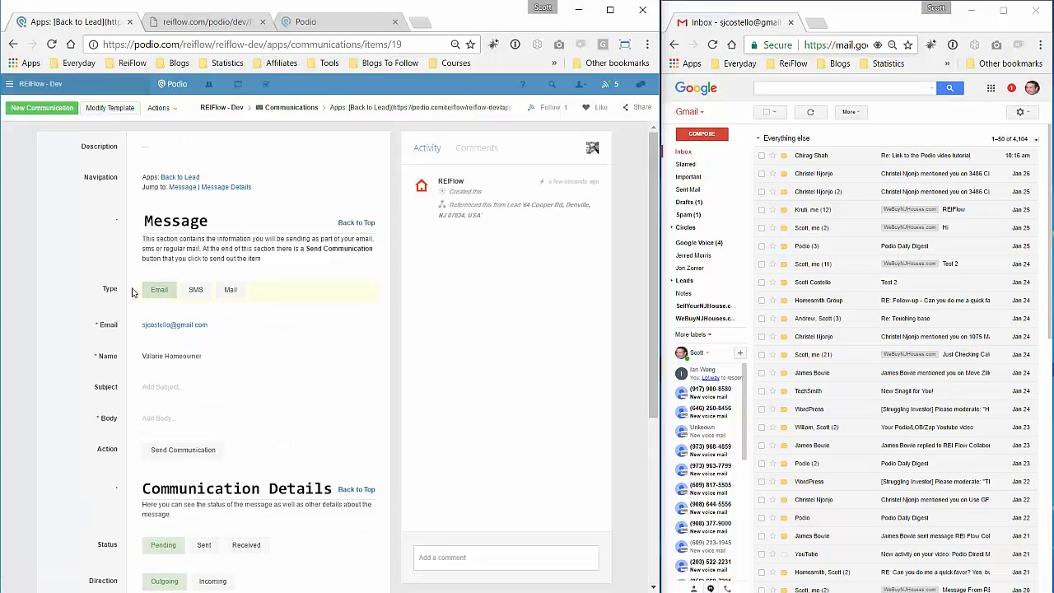
# Step: Enter the subject "Hey There, about your home"
pyautogui.click(196, 289)
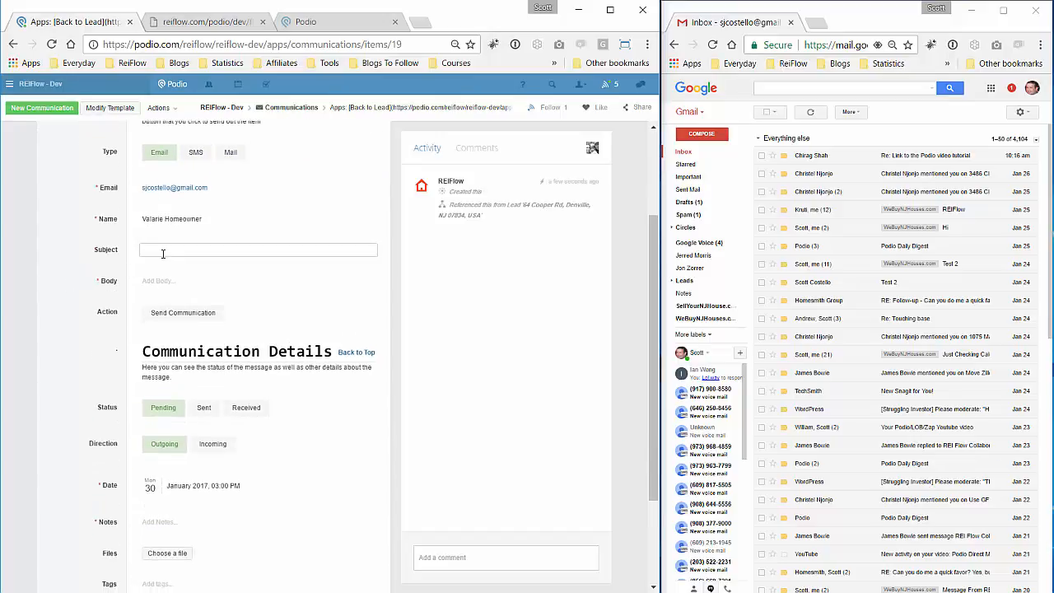
pyautogui.write('Hey There')
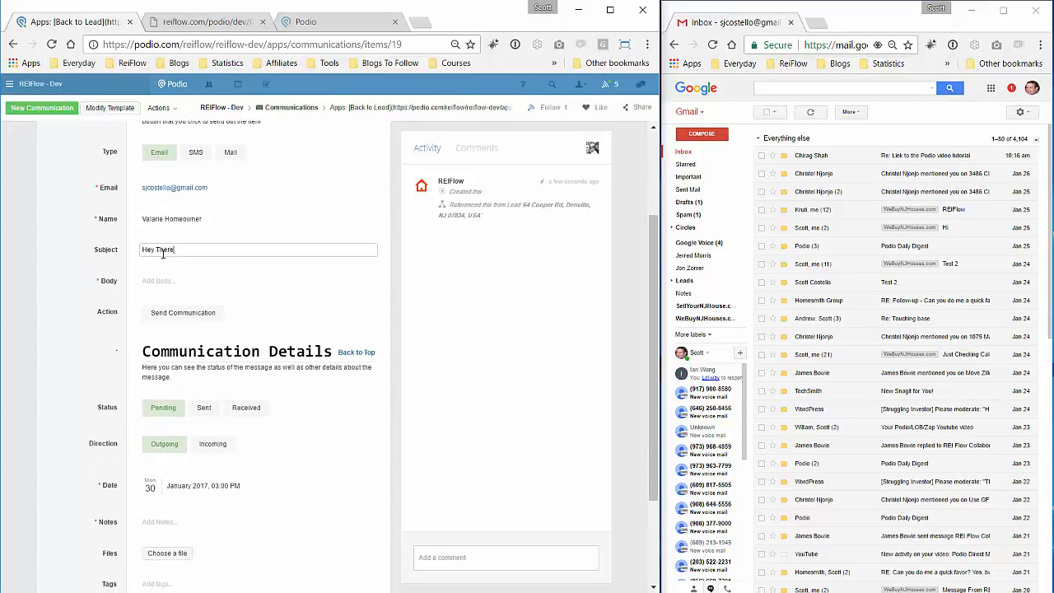
pyautogui.write(', sell')
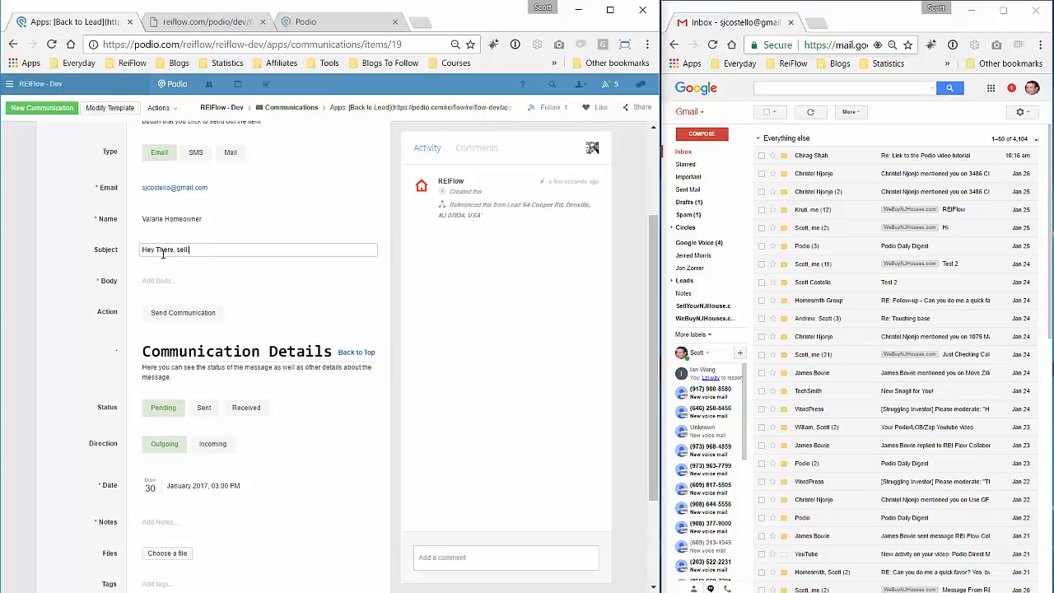
pyautogui.press('Backspace')
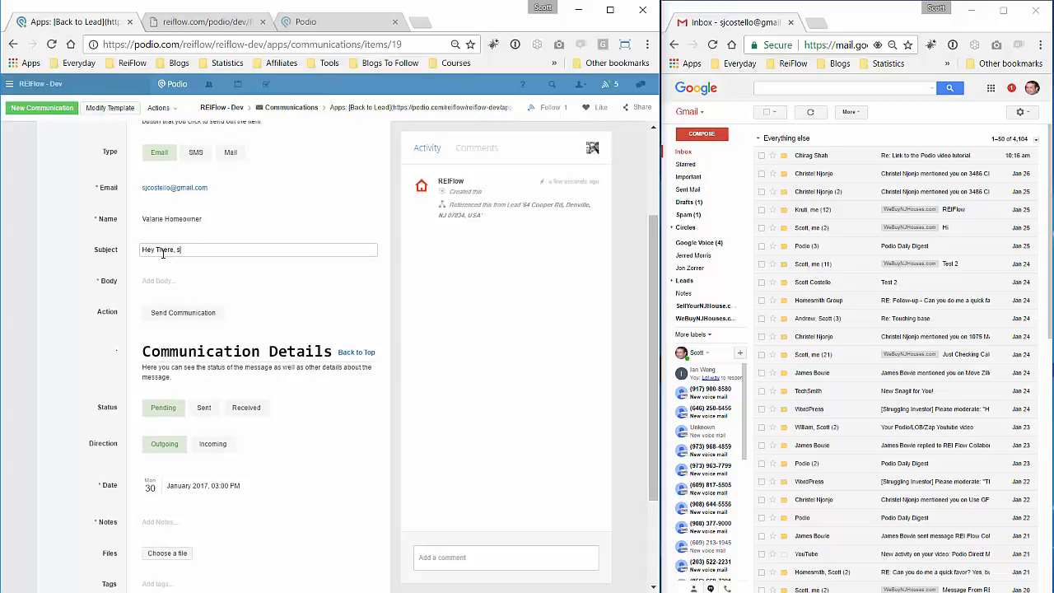
pyautogui.write('about your home')
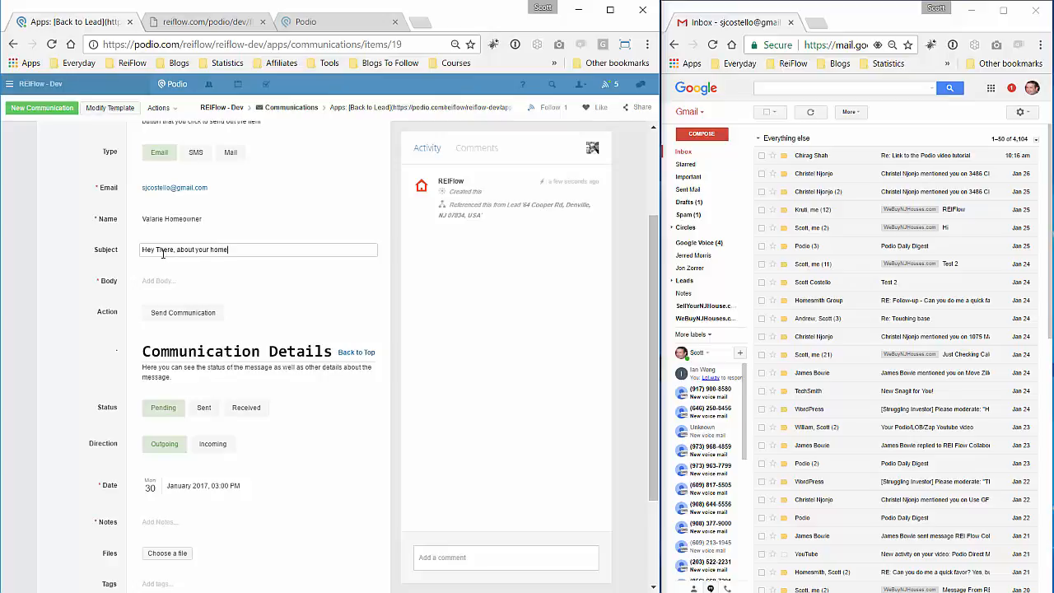
# Step: Write the body "What is the least you would take?"
pyautogui.click(258, 280)
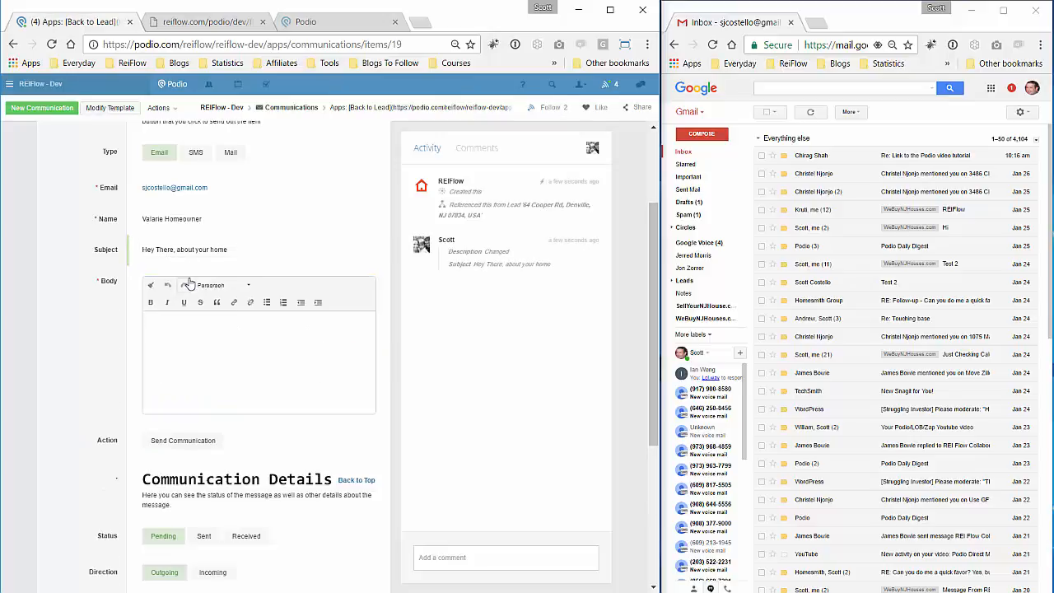
pyautogui.write('Wha')
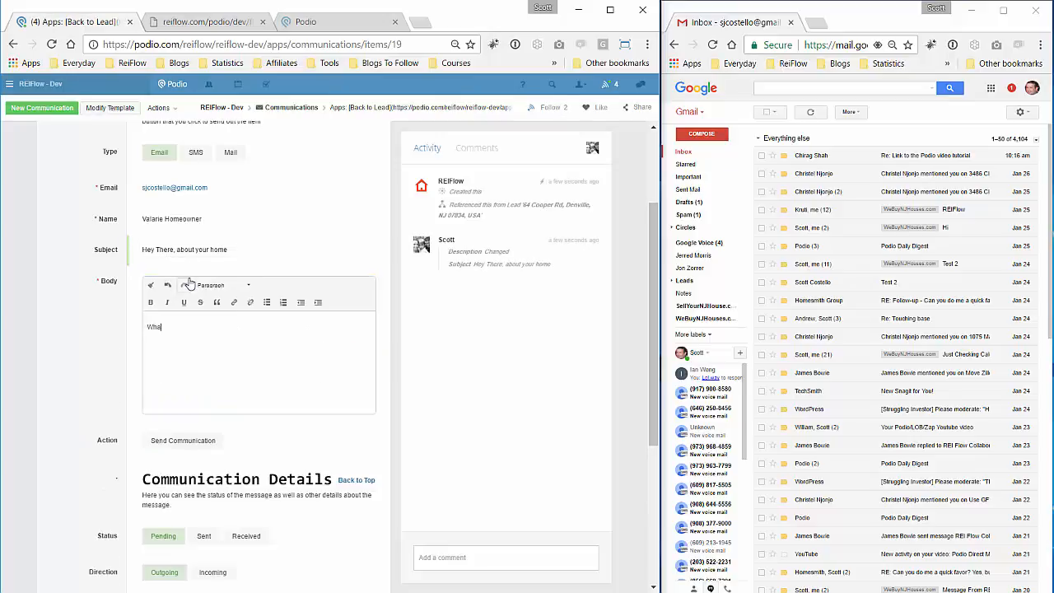
pyautogui.write('What is the least you')
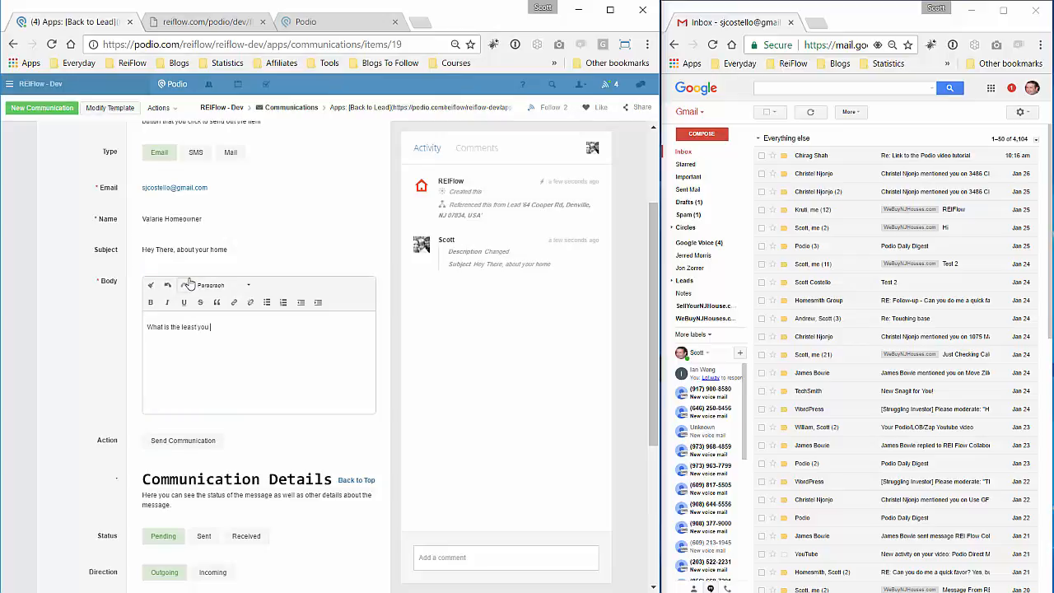
pyautogui.write('would take?')
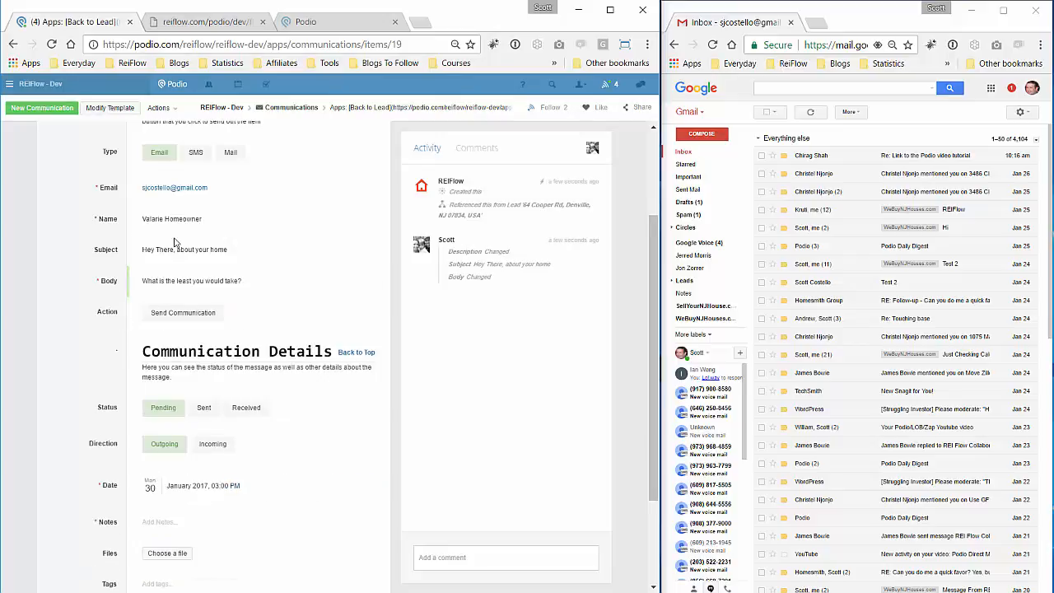
pyautogui.moveTo(210, 194)
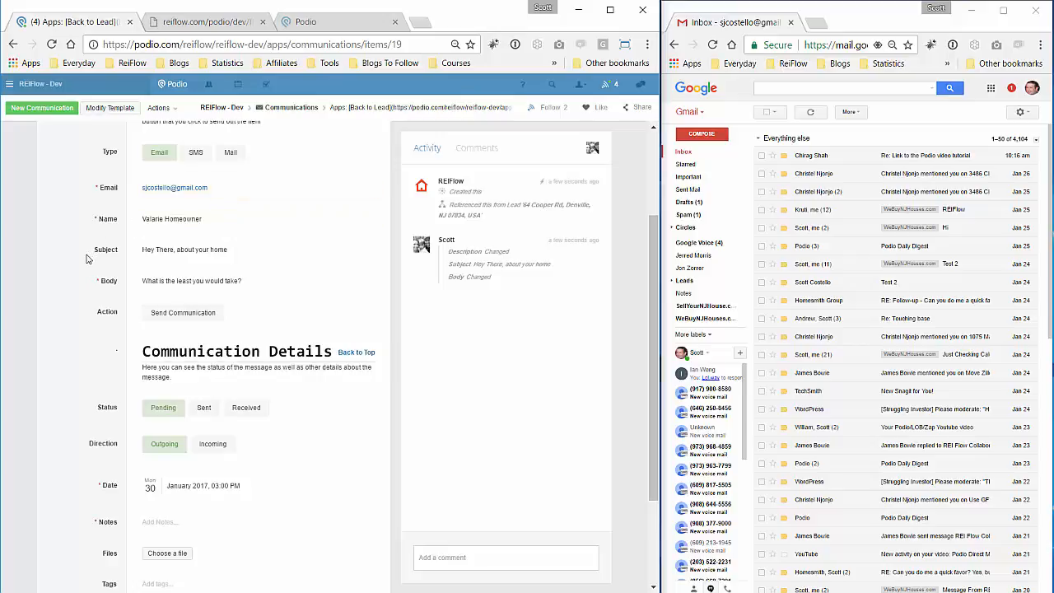
pyautogui.scroll(3)
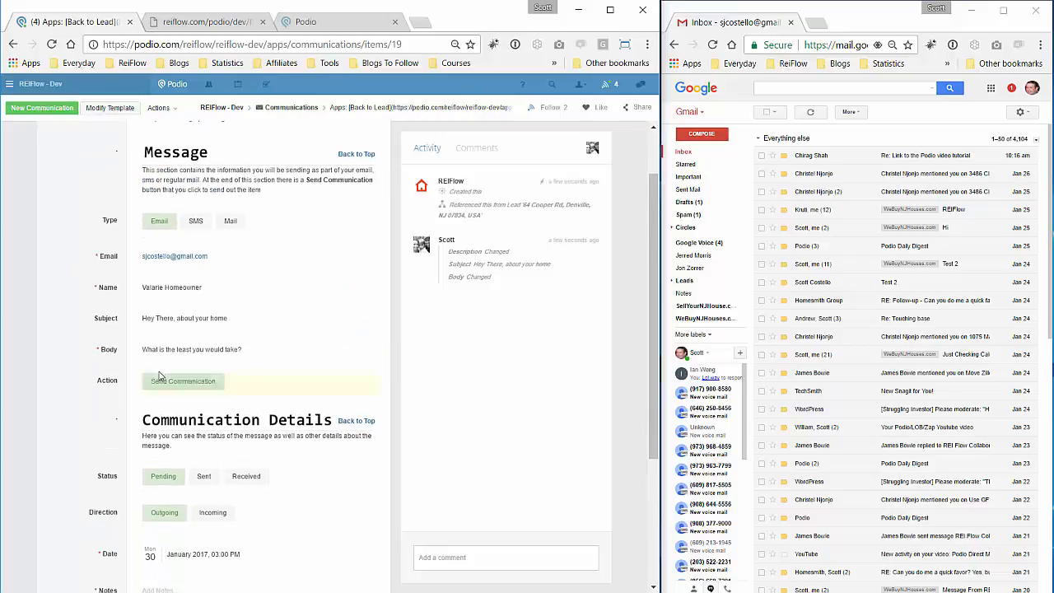
# Step: Send the communication and confirm its status shows Sent with the January 30, 2017 date
pyautogui.click(183, 380)
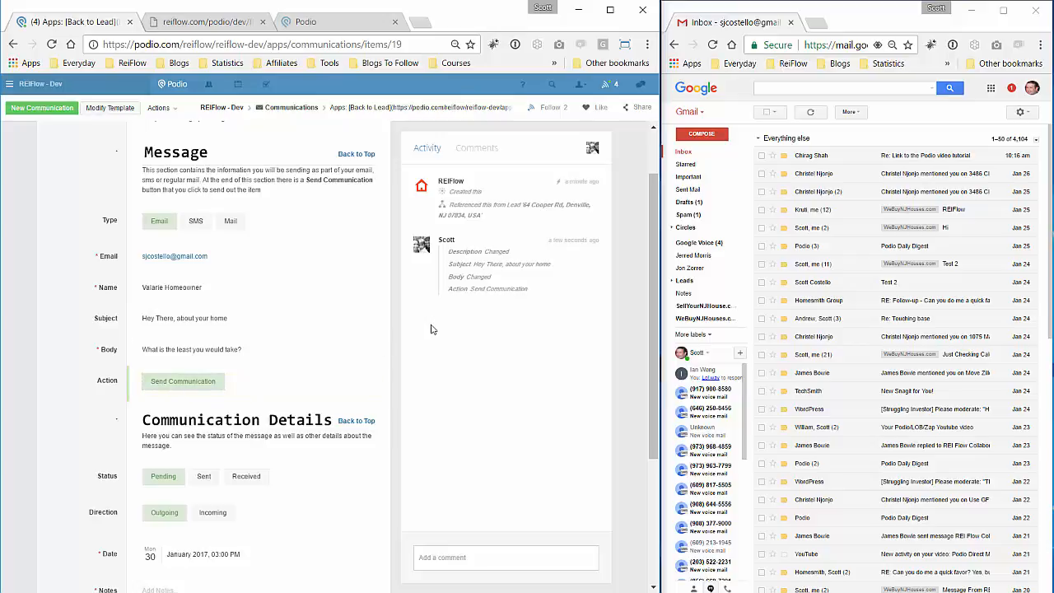
pyautogui.click(182, 380)
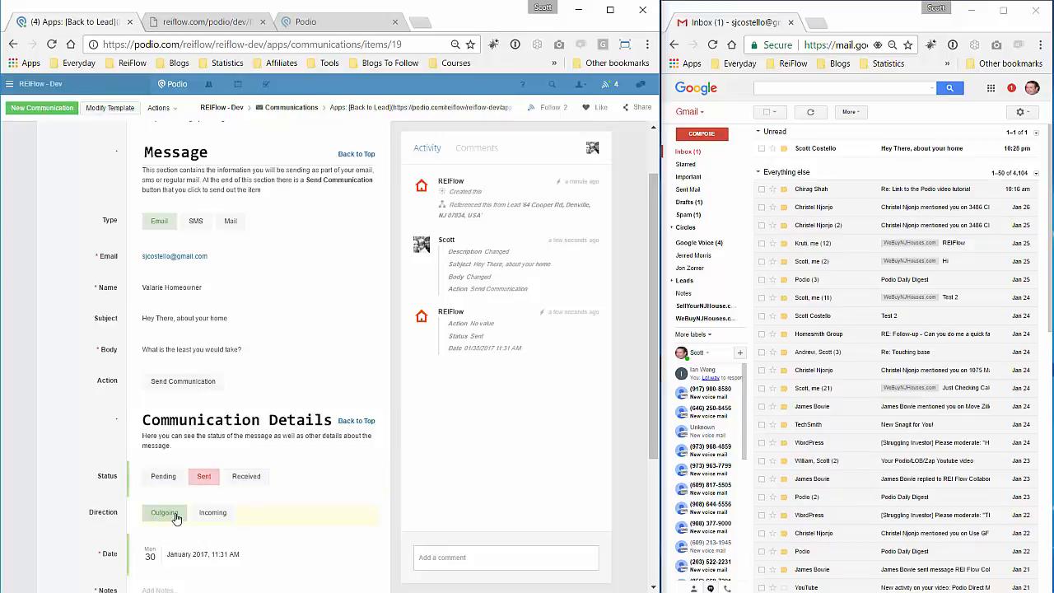
pyautogui.scroll(-3)
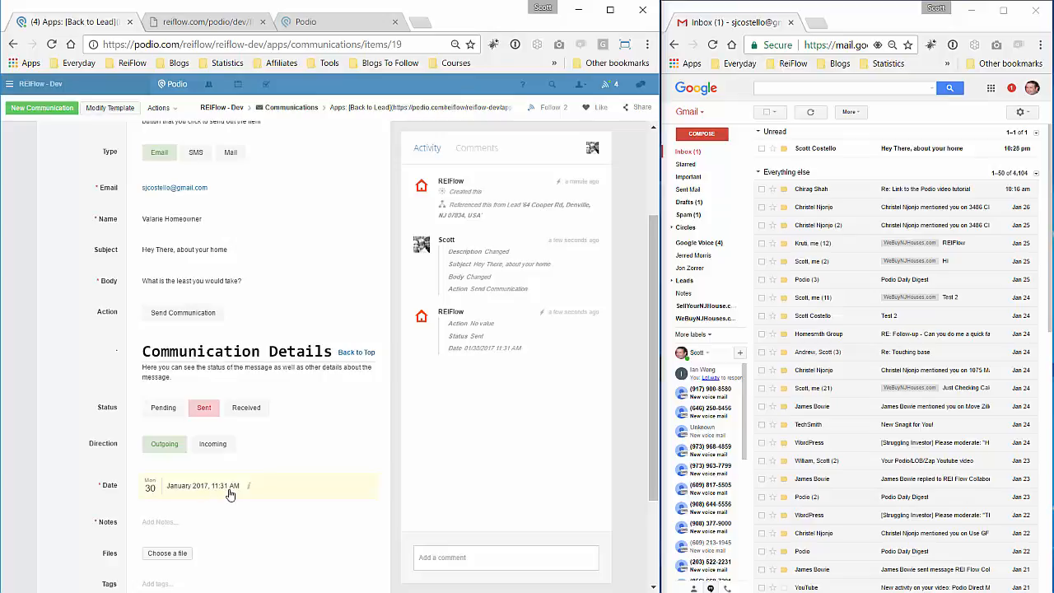
pyautogui.moveTo(563, 308)
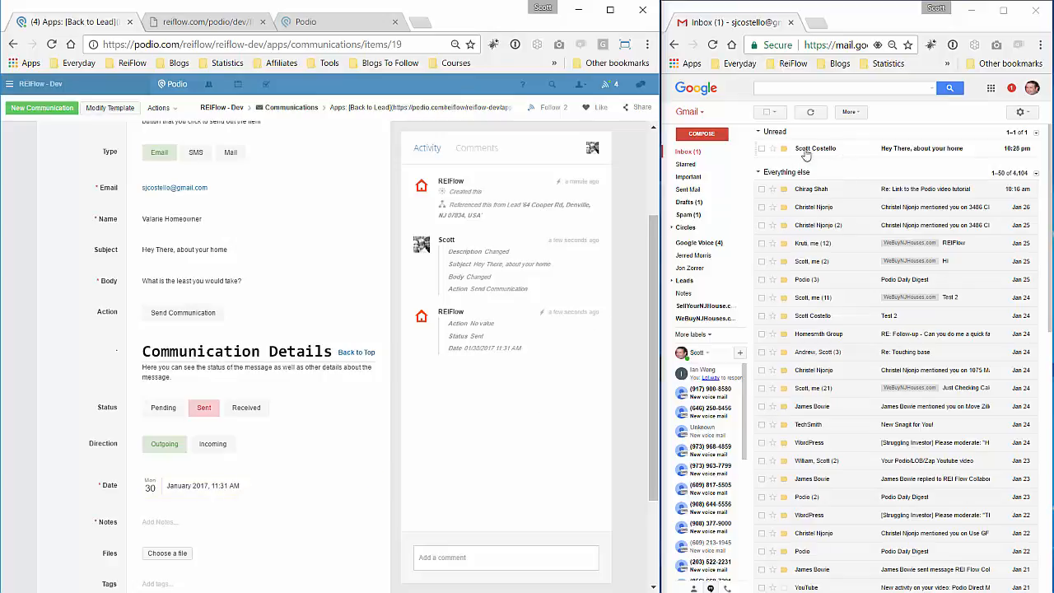
pyautogui.moveTo(815, 148)
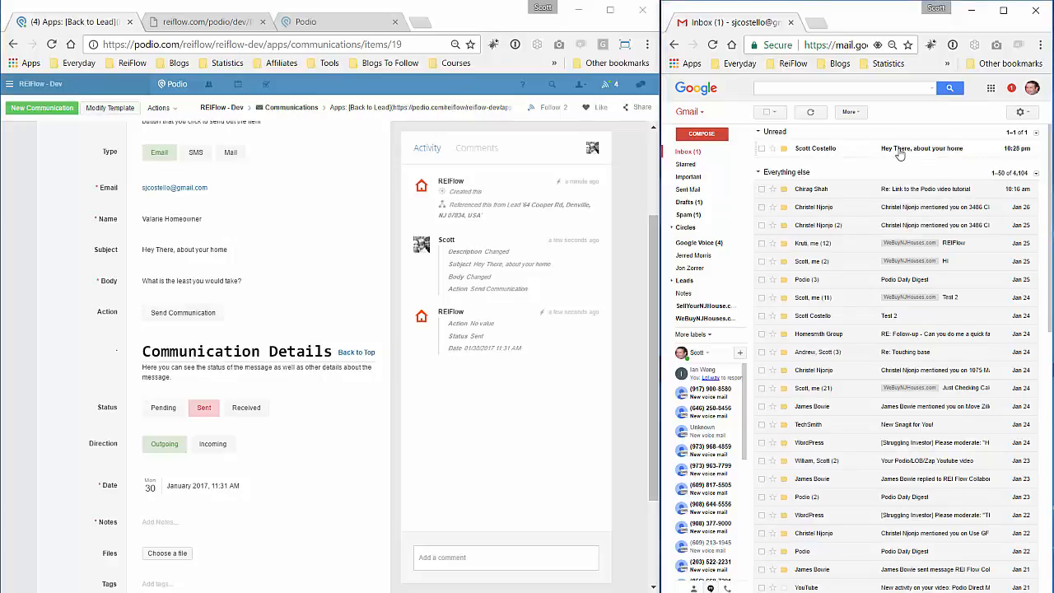
# Step: Open the "Hey There, about your home" email in Gmail and inspect the text below the body
pyautogui.click(921, 148)
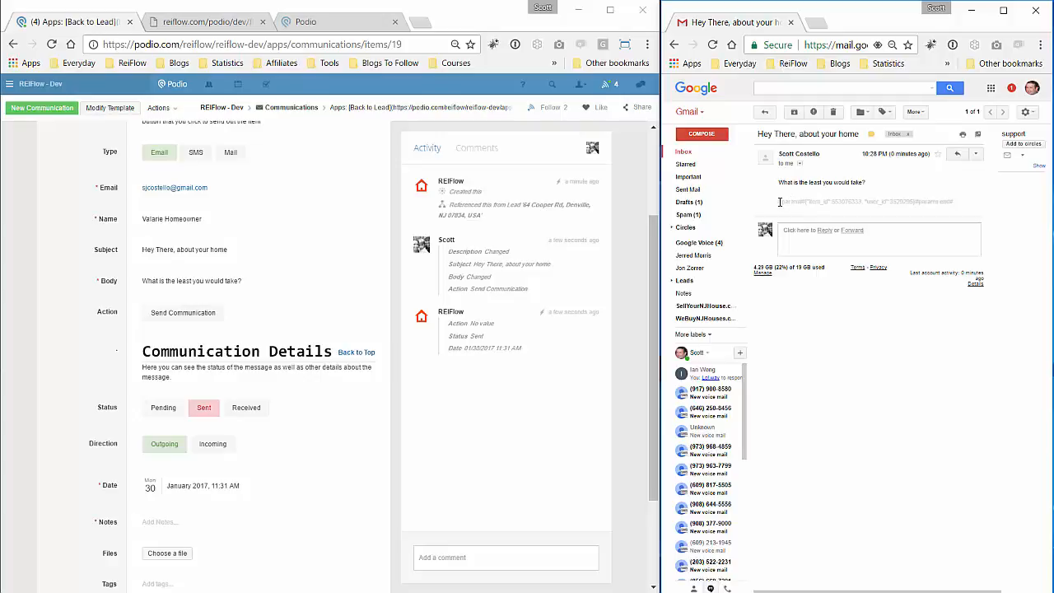
pyautogui.tripleClick(864, 201)
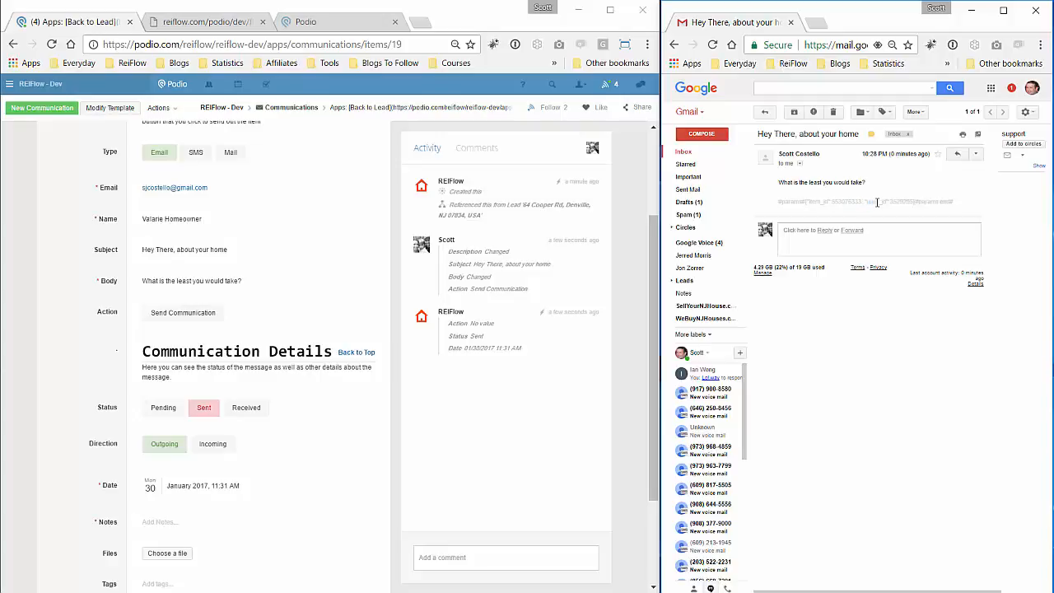
pyautogui.doubleClick(817, 201)
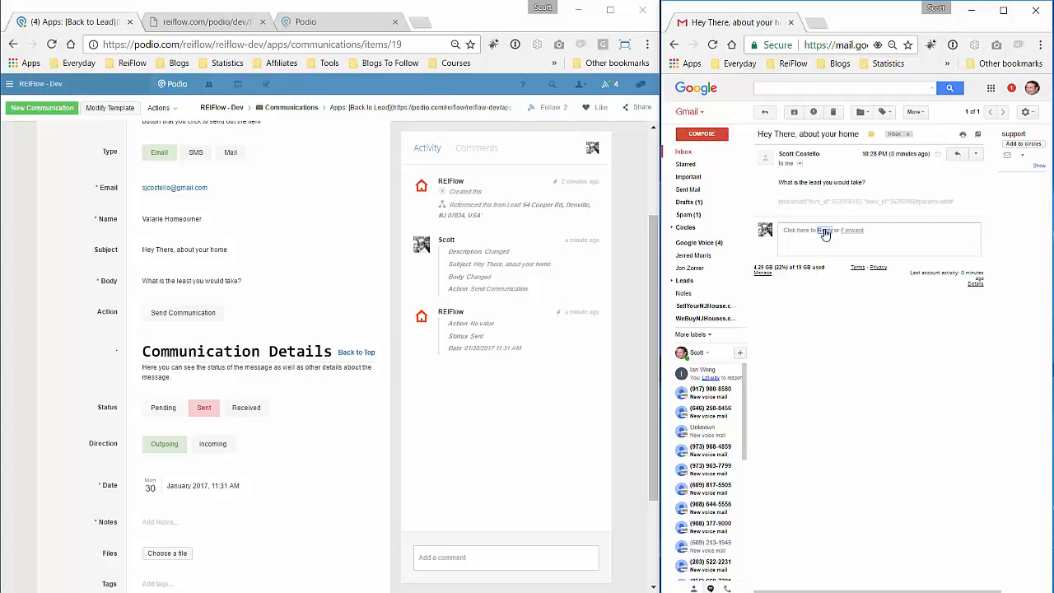
# Step: Reply to the seller's email with "I'll take no less then 100k"
pyautogui.click(823, 230)
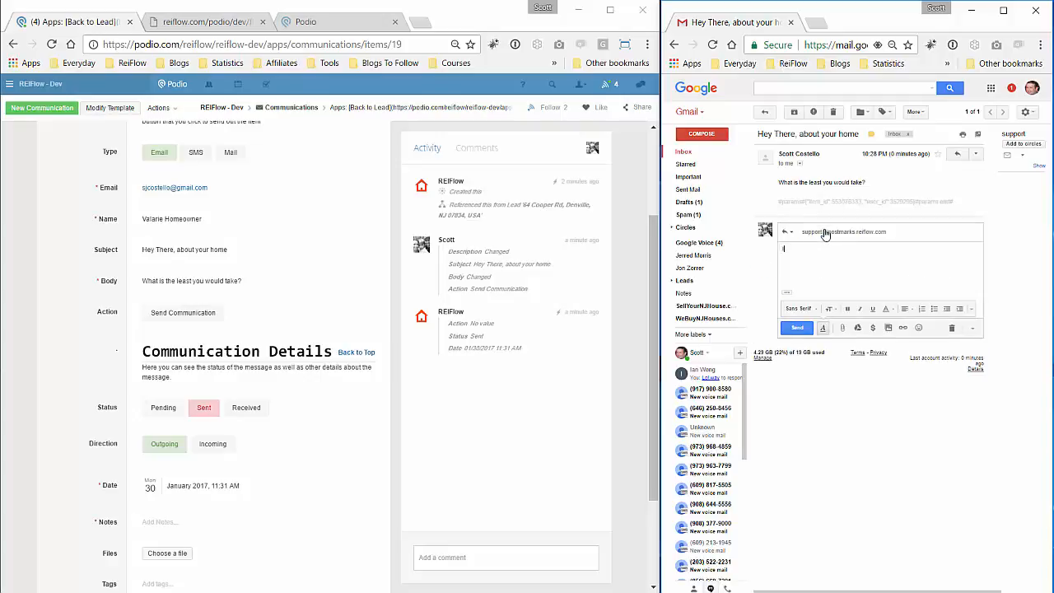
pyautogui.write("I'll take no")
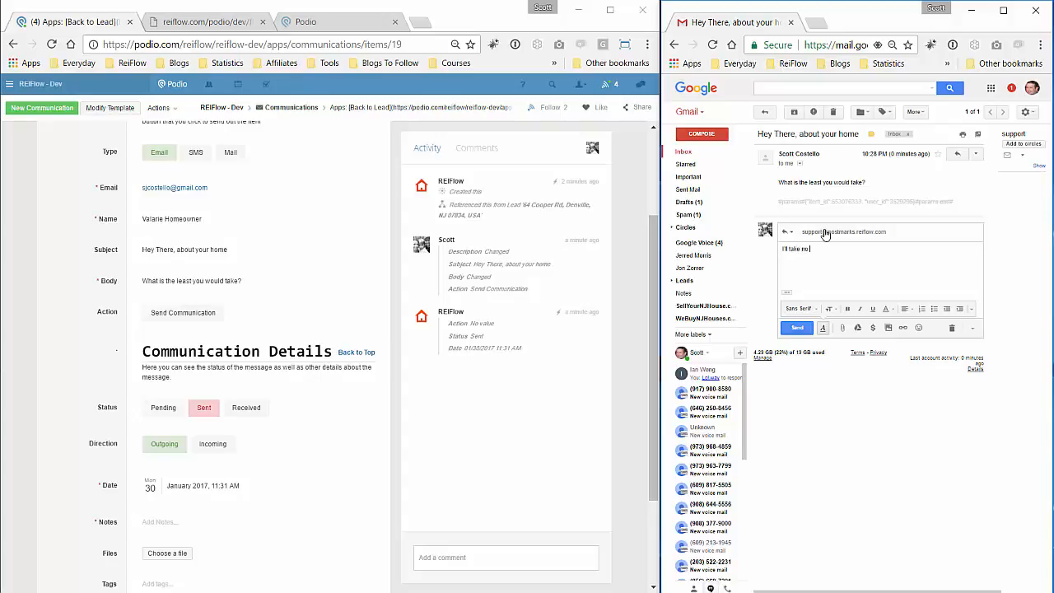
pyautogui.write('less then 100k')
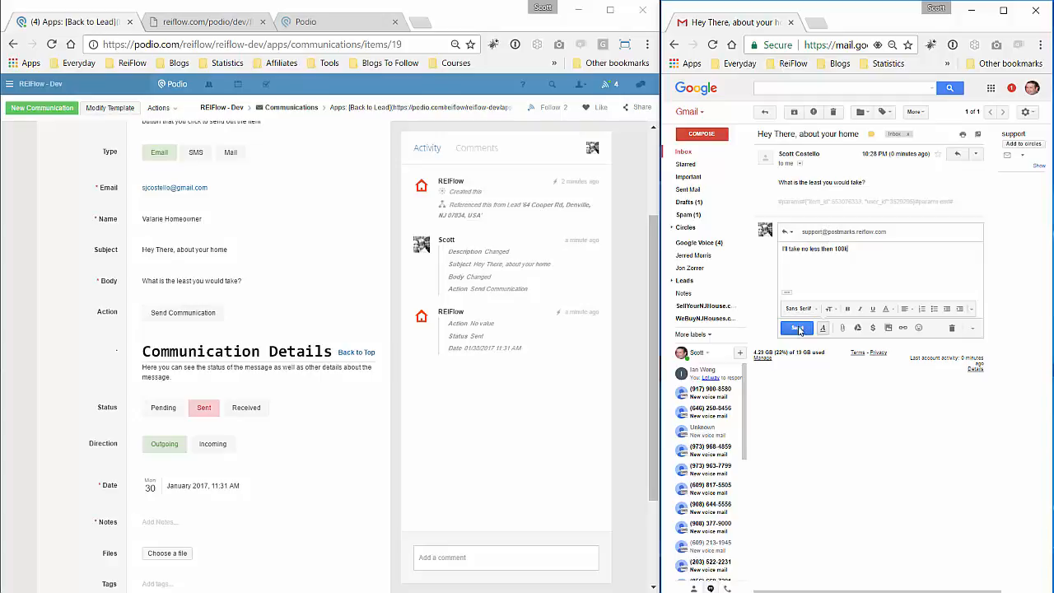
pyautogui.click(796, 328)
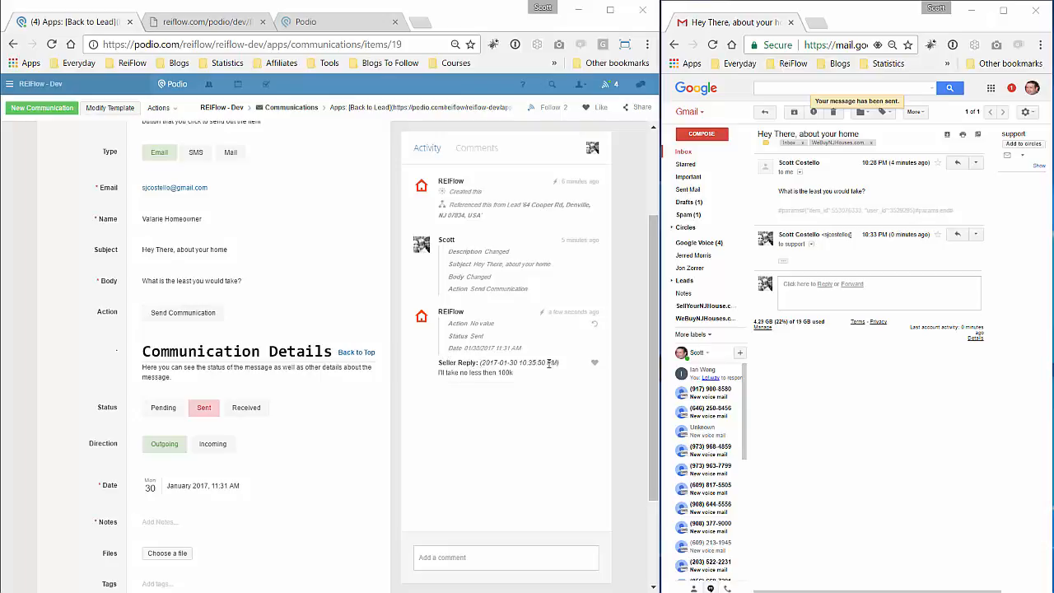
pyautogui.moveTo(527, 346)
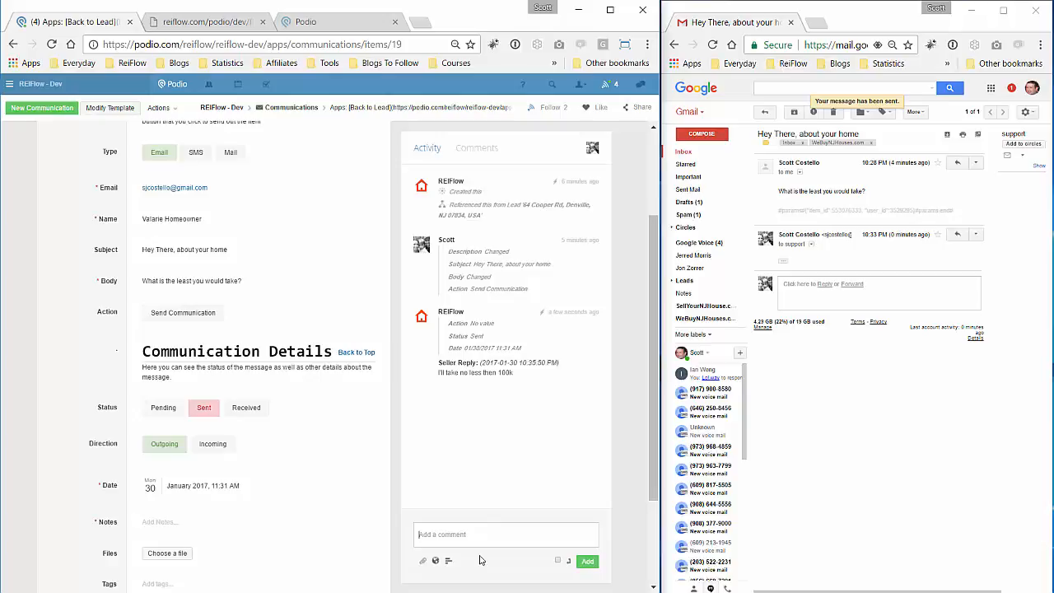
# Step: Post the Activity comment "Would you consider 85k if all cash?" on the communication
pyautogui.write('How ab')
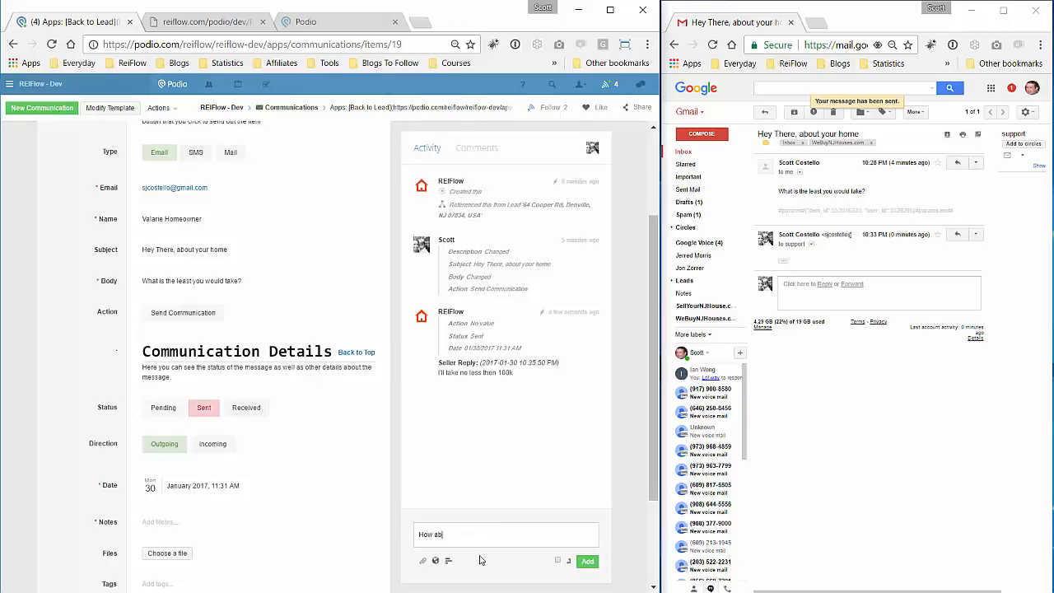
pyautogui.write('Would you')
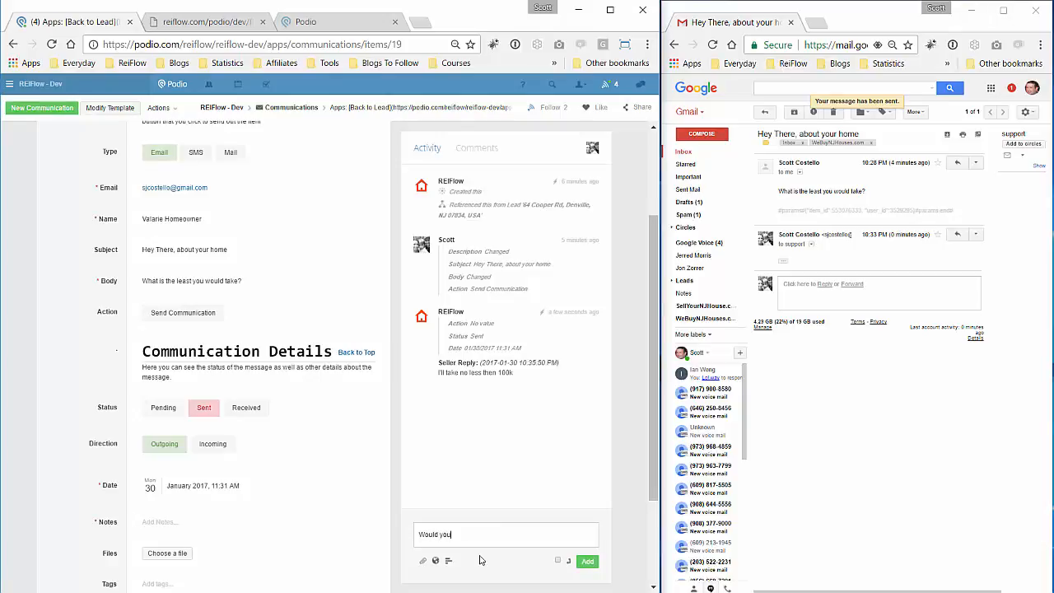
pyautogui.write('consider')
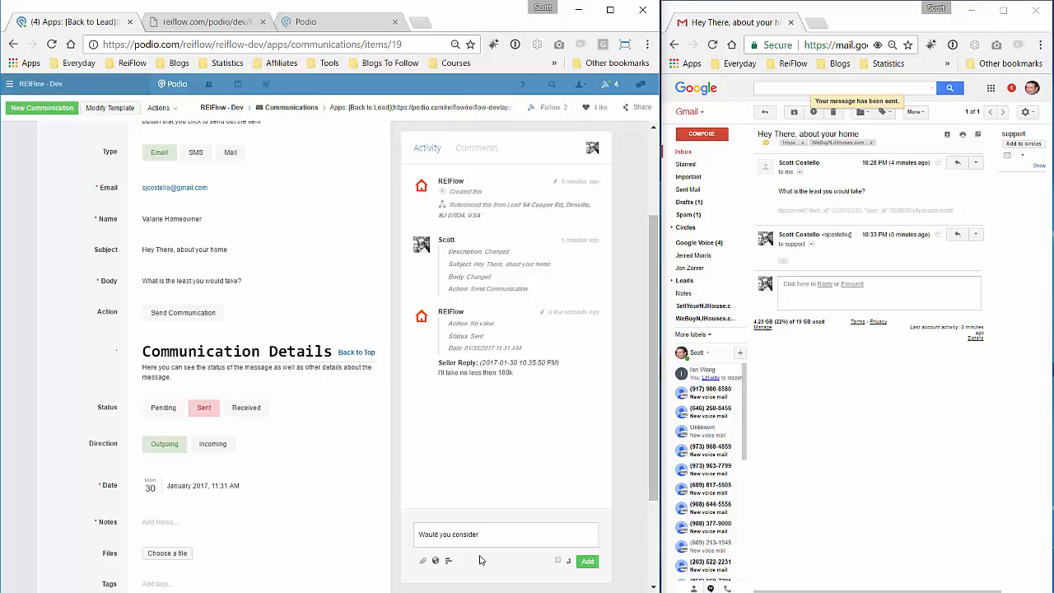
pyautogui.write('85k if all cash?')
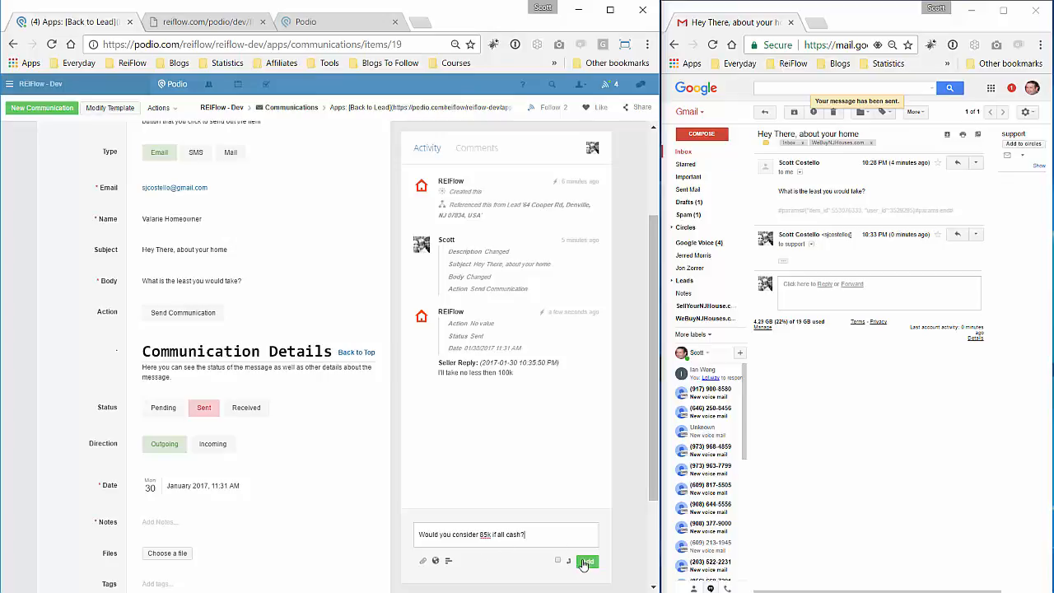
pyautogui.click(587, 561)
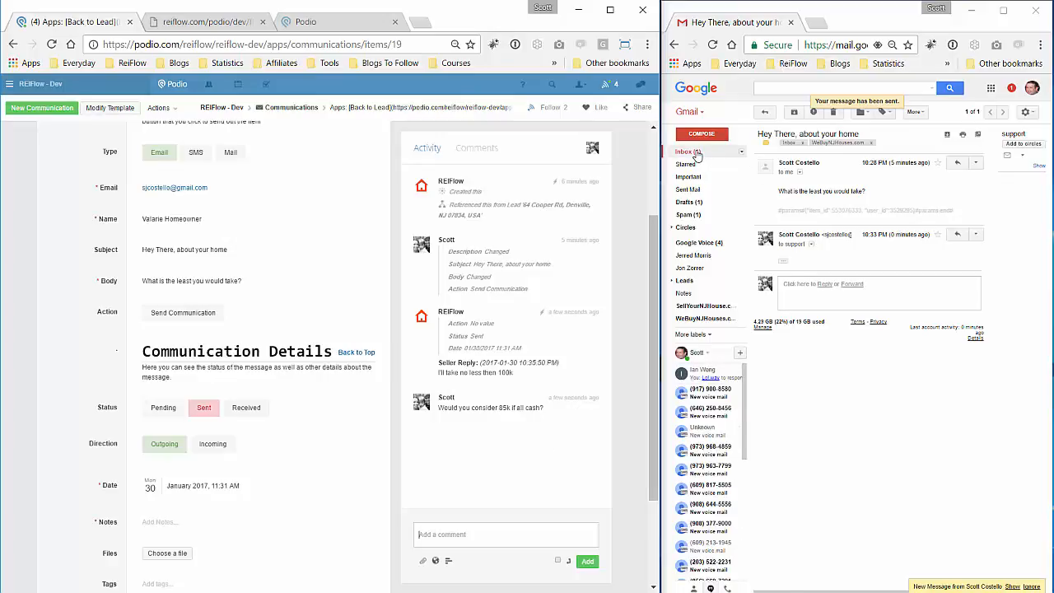
# Step: Open the updated Gmail thread and reply "I'll take 90 if all cash"
pyautogui.click(683, 151)
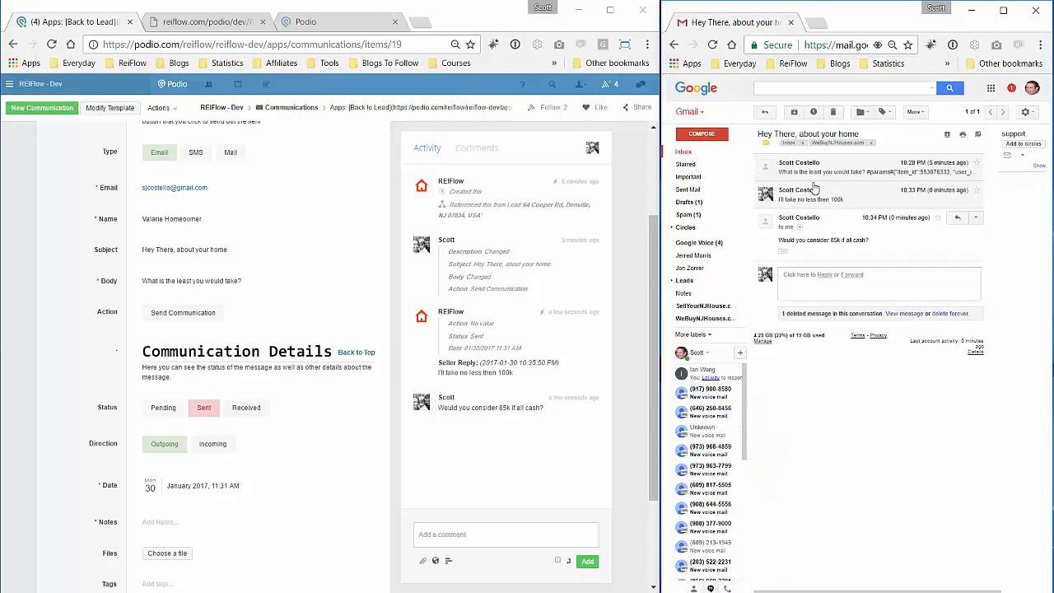
pyautogui.moveTo(814, 190)
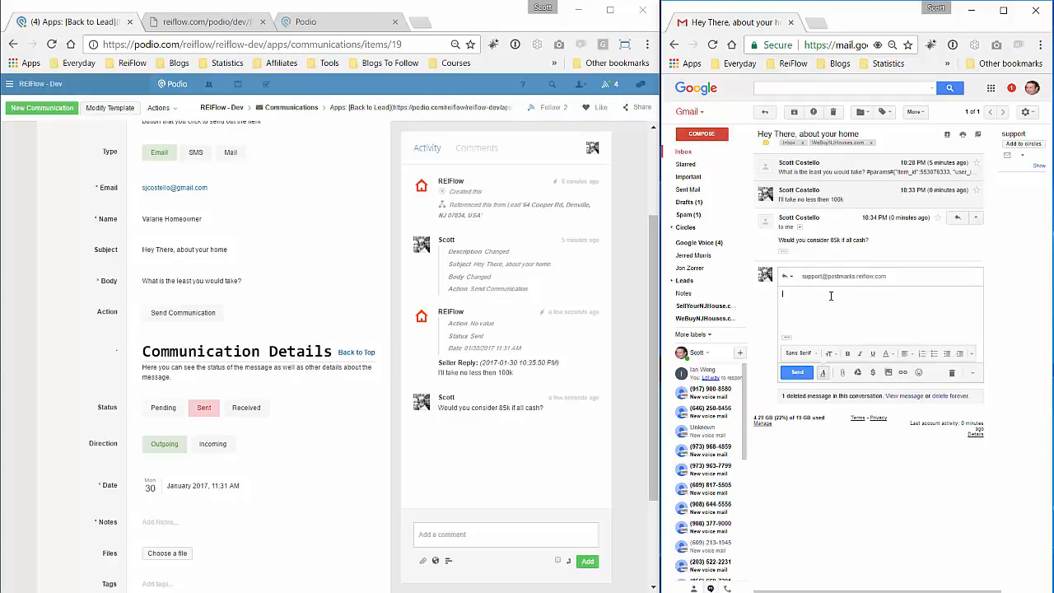
pyautogui.write('H')
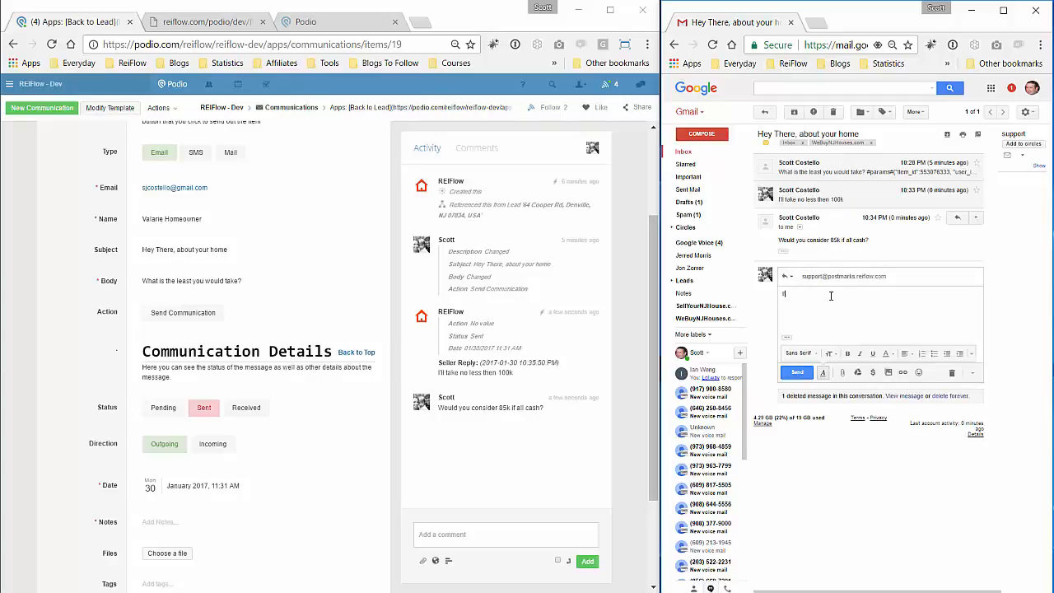
pyautogui.write("I'll take 50 if all cash")
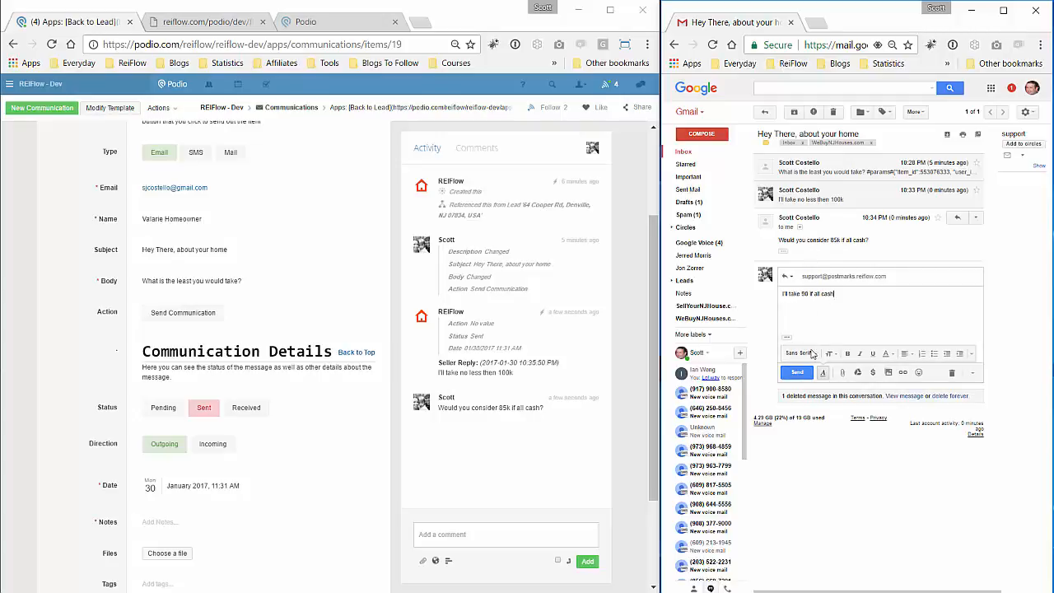
pyautogui.click(796, 371)
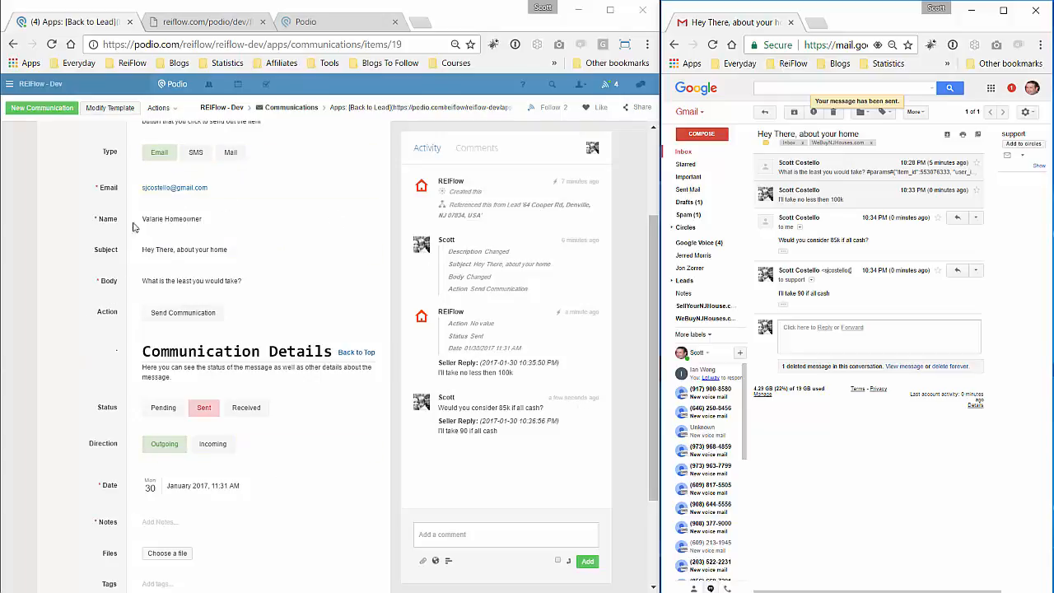
pyautogui.moveTo(75, 332)
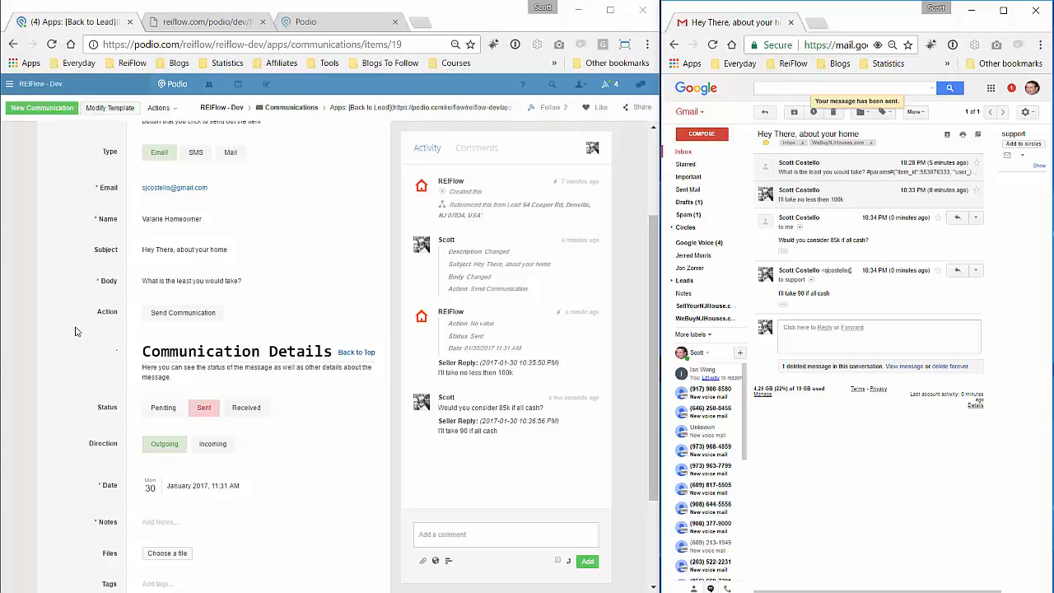
pyautogui.scroll(3)
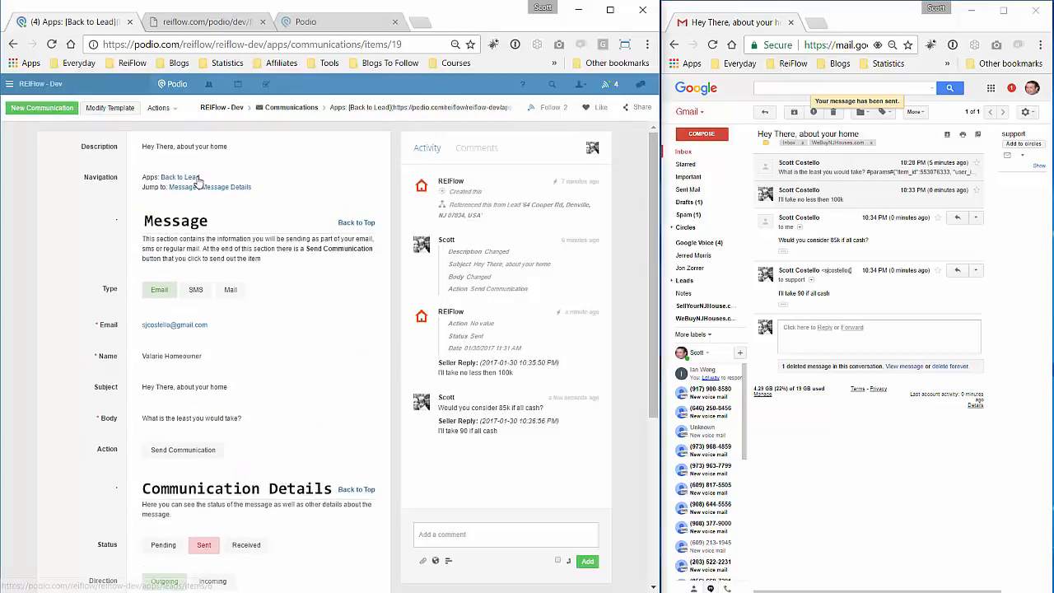
pyautogui.click(180, 177)
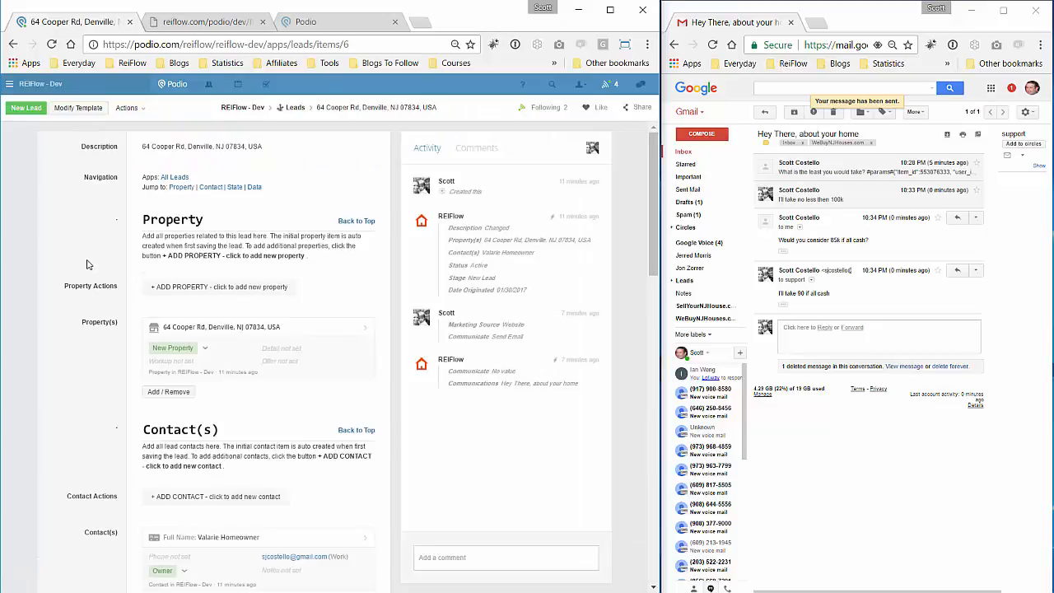
pyautogui.scroll(-3)
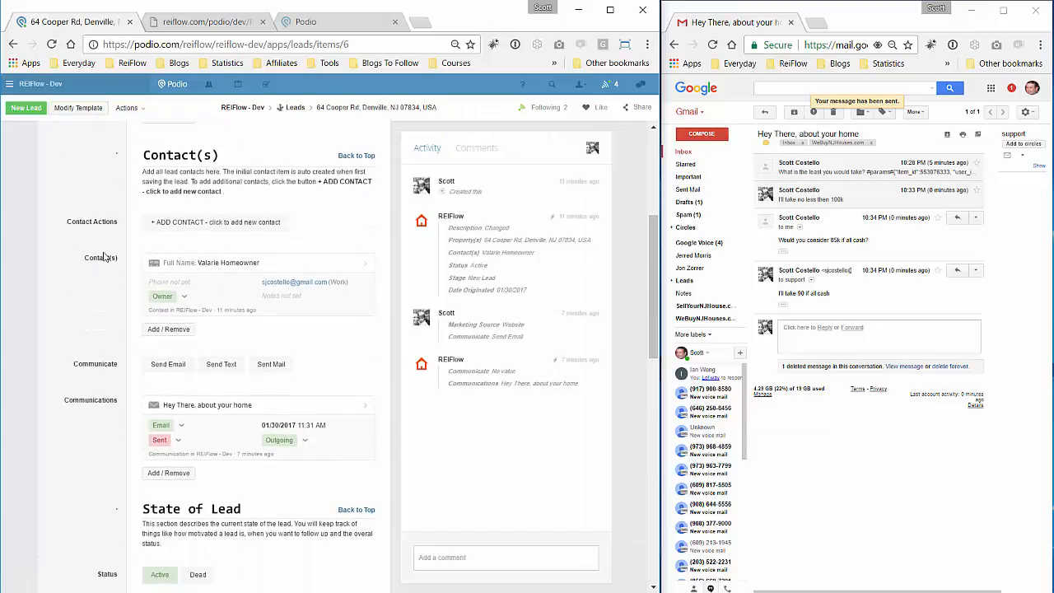
pyautogui.scroll(-3)
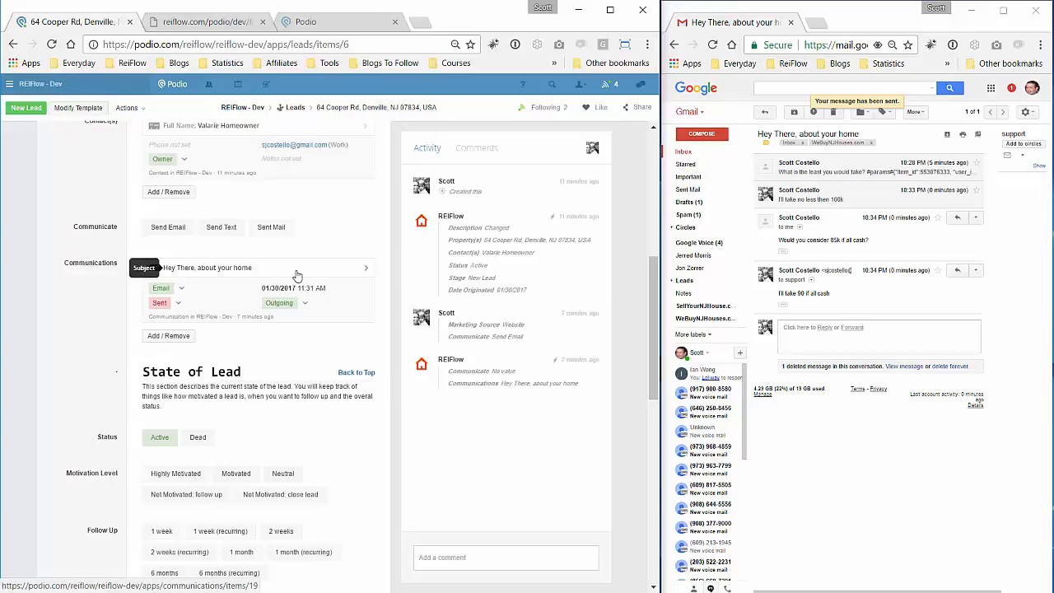
pyautogui.moveTo(283, 292)
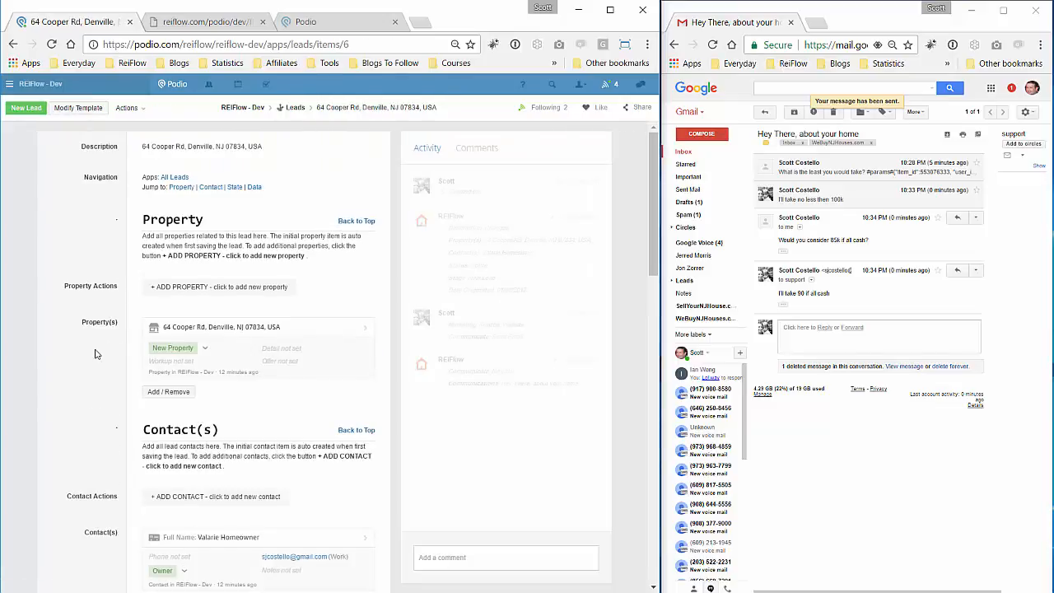
pyautogui.scroll(-3)
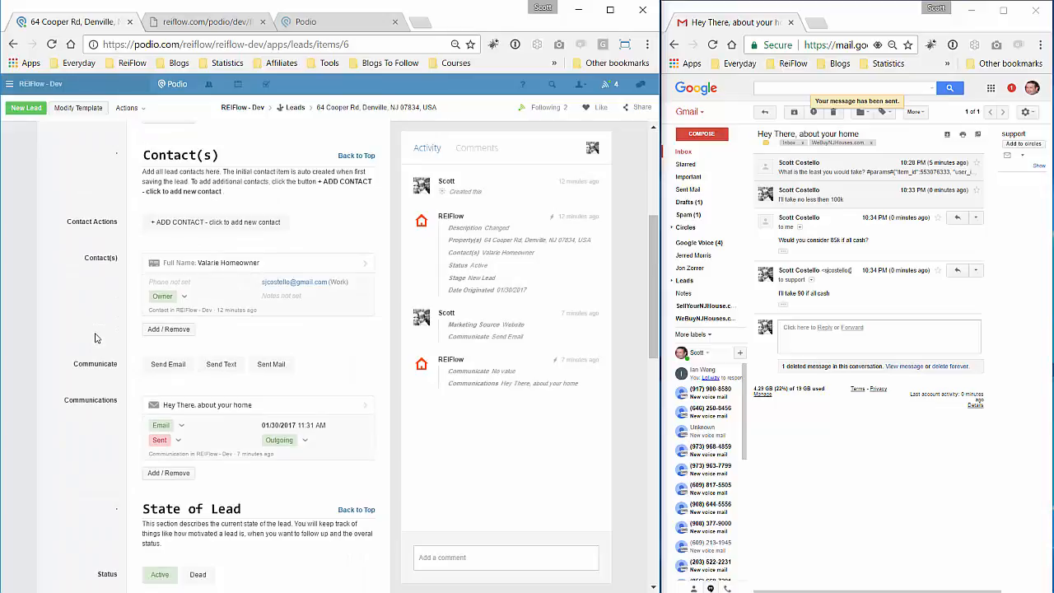
pyautogui.scroll(-3)
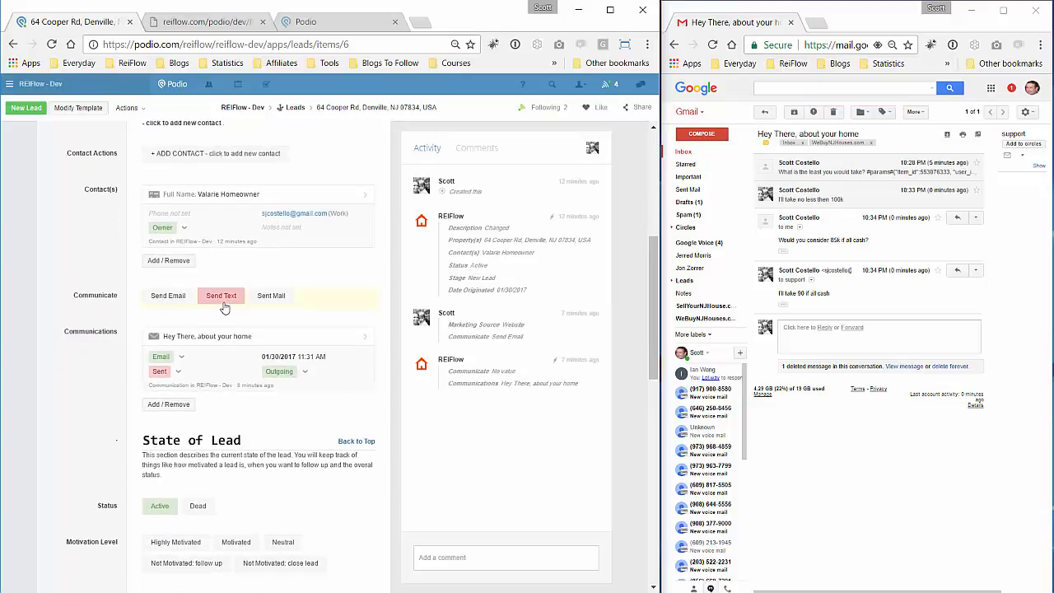
pyautogui.moveTo(144, 323)
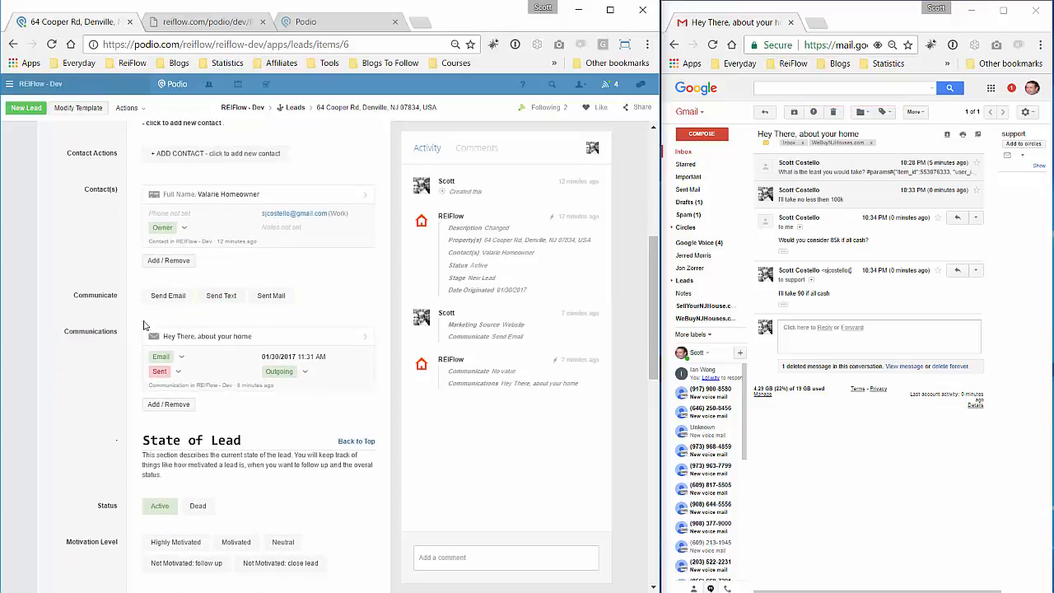
pyautogui.moveTo(331, 427)
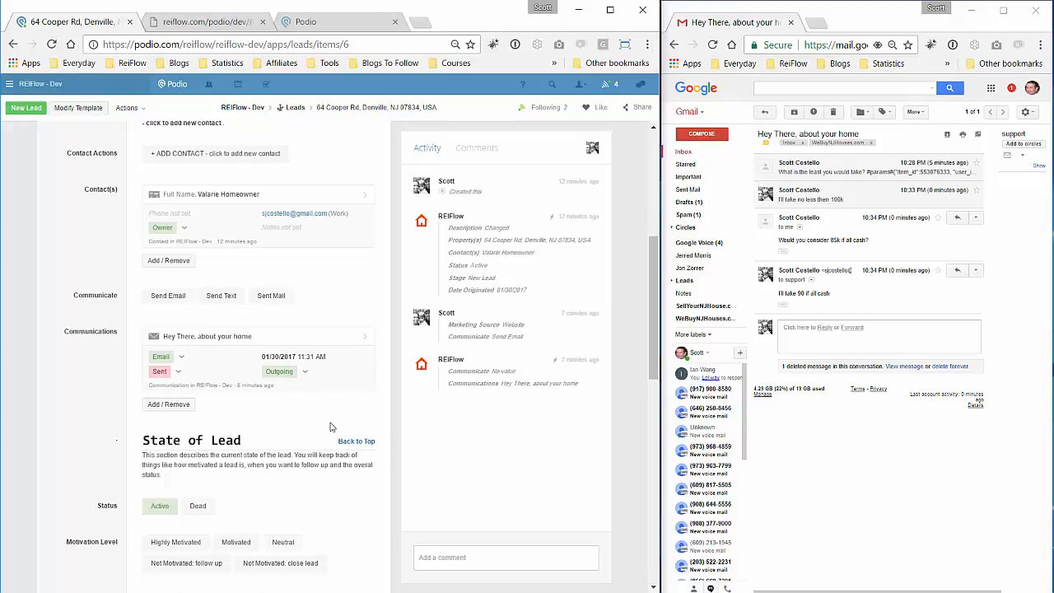
pyautogui.moveTo(269, 411)
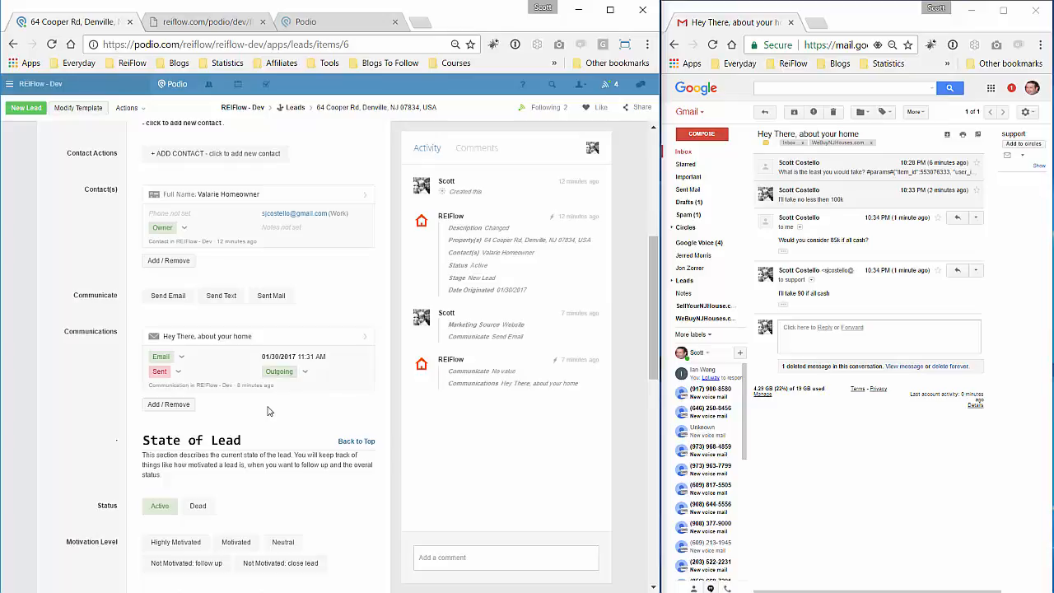
pyautogui.moveTo(419, 356)
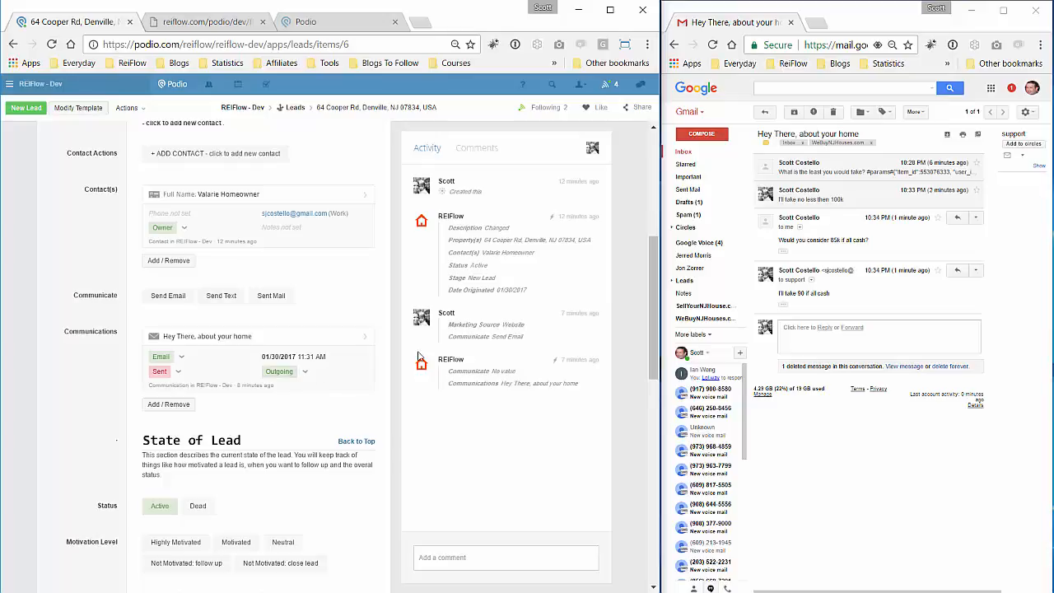
pyautogui.moveTo(117, 340)
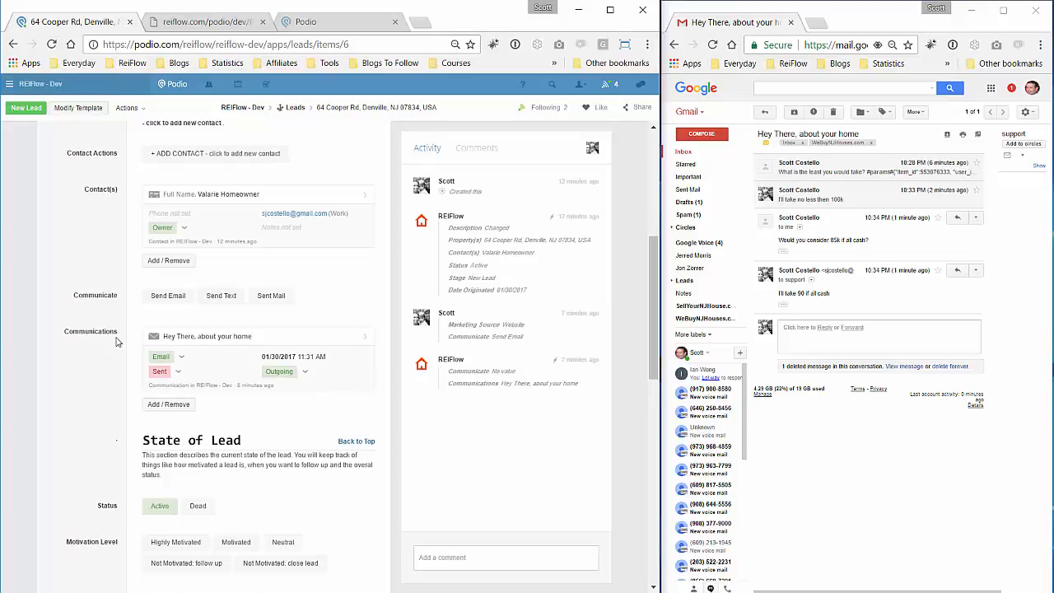
pyautogui.scroll(3)
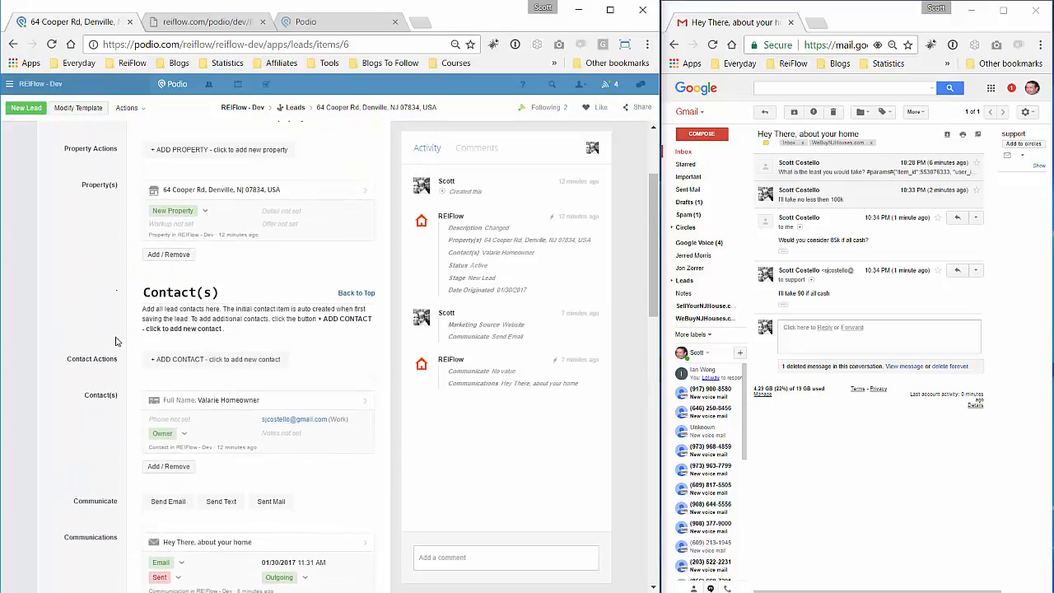
pyautogui.scroll(3)
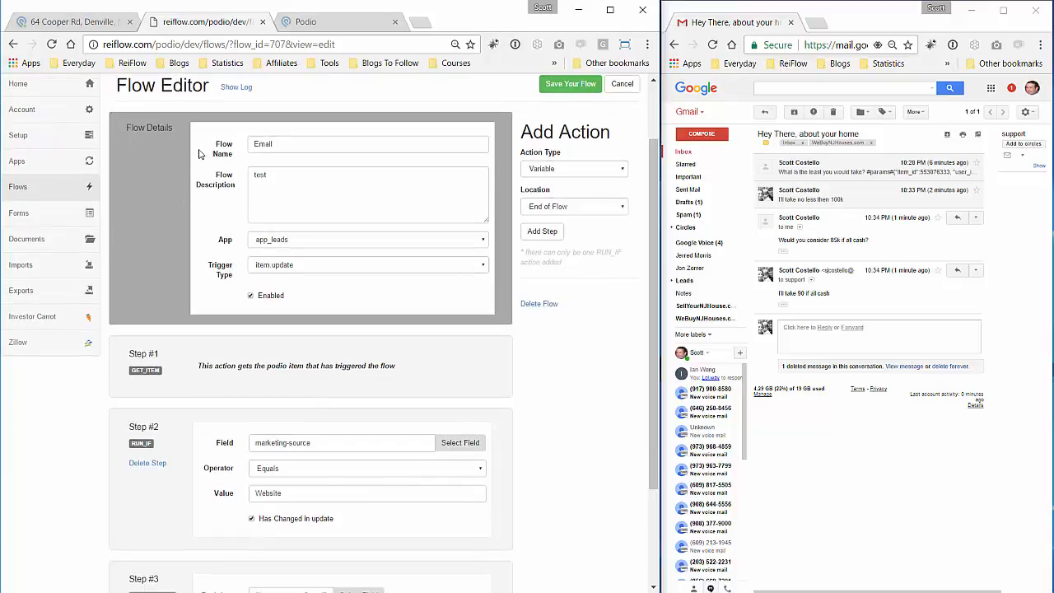
# Step: Scroll through the ReiFlow Email flow's three steps, ending with the create-email step
pyautogui.scroll(-3)
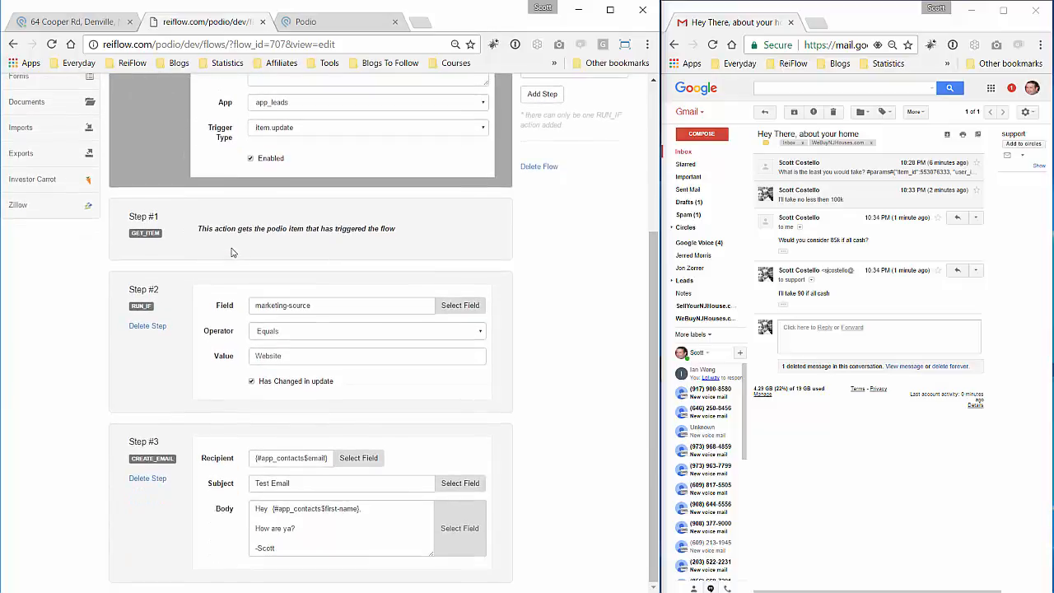
pyautogui.moveTo(219, 275)
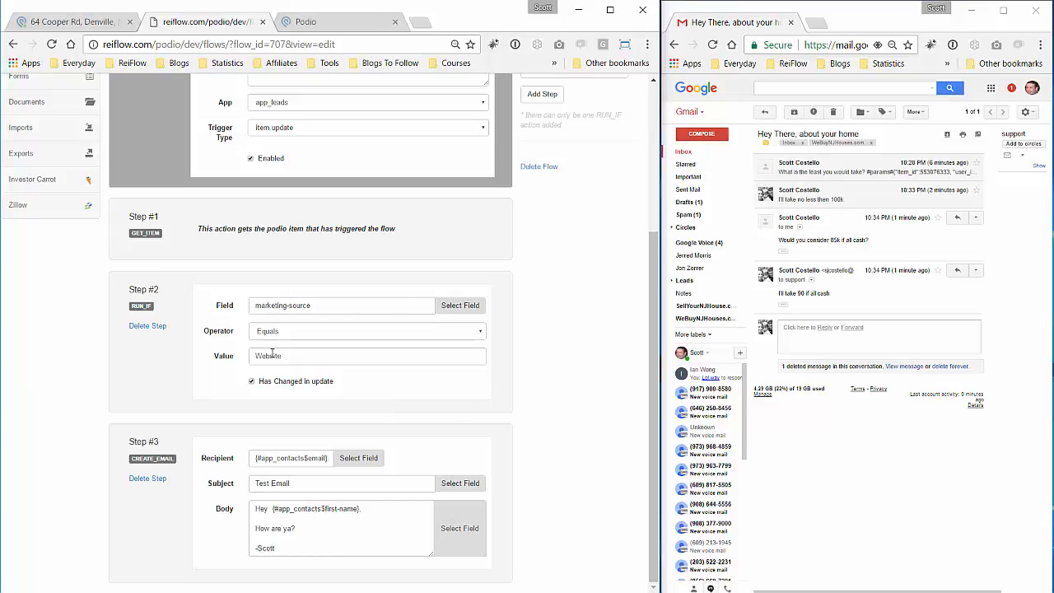
pyautogui.moveTo(283, 434)
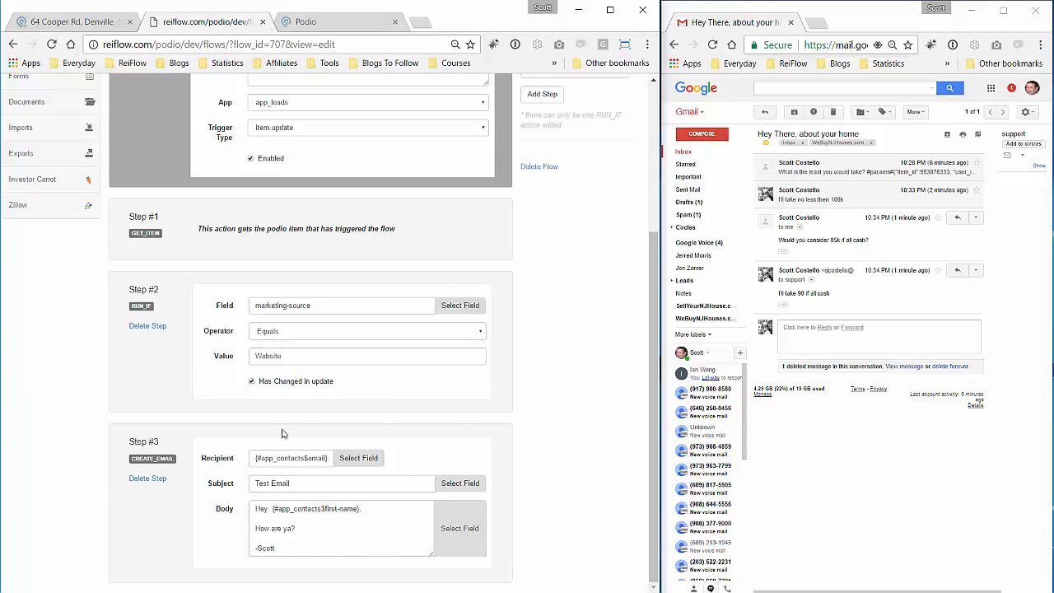
pyautogui.moveTo(276, 474)
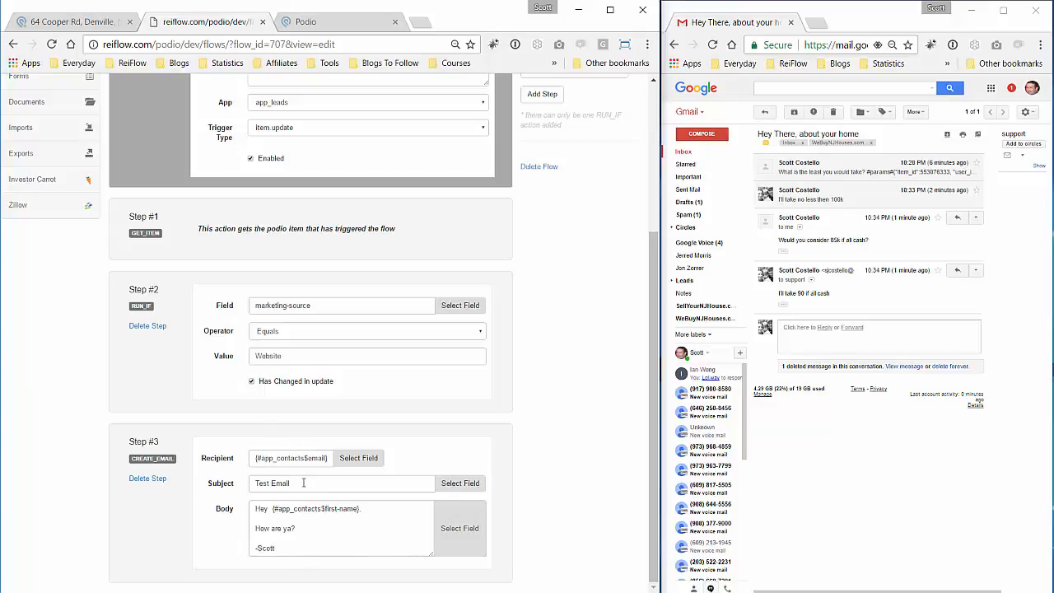
pyautogui.scroll(3)
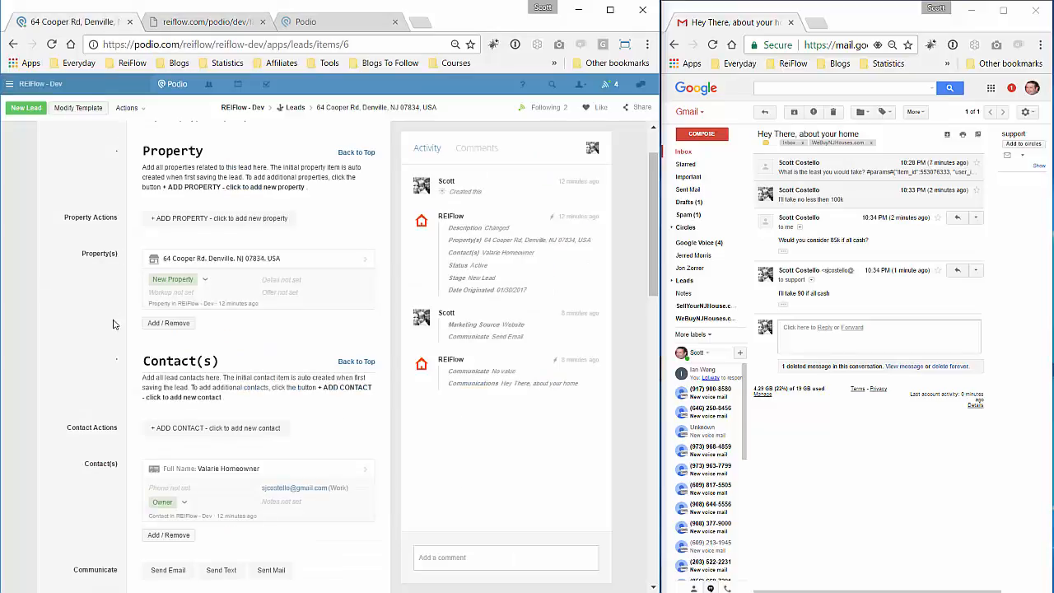
# Step: Open the "Hey There, about your home" item from the lead's Communications section
pyautogui.scroll(-3)
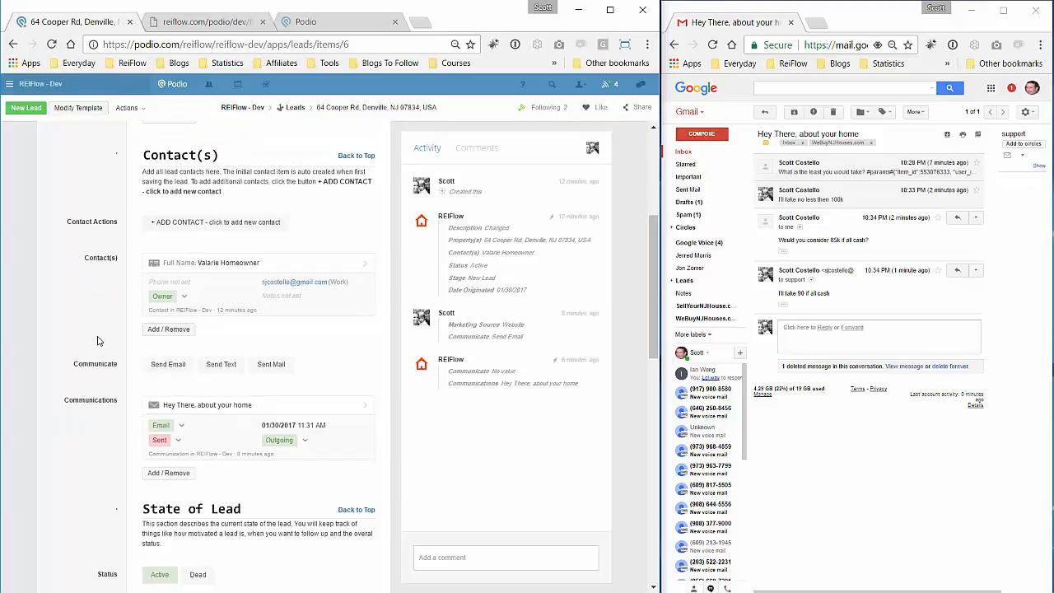
pyautogui.moveTo(280, 323)
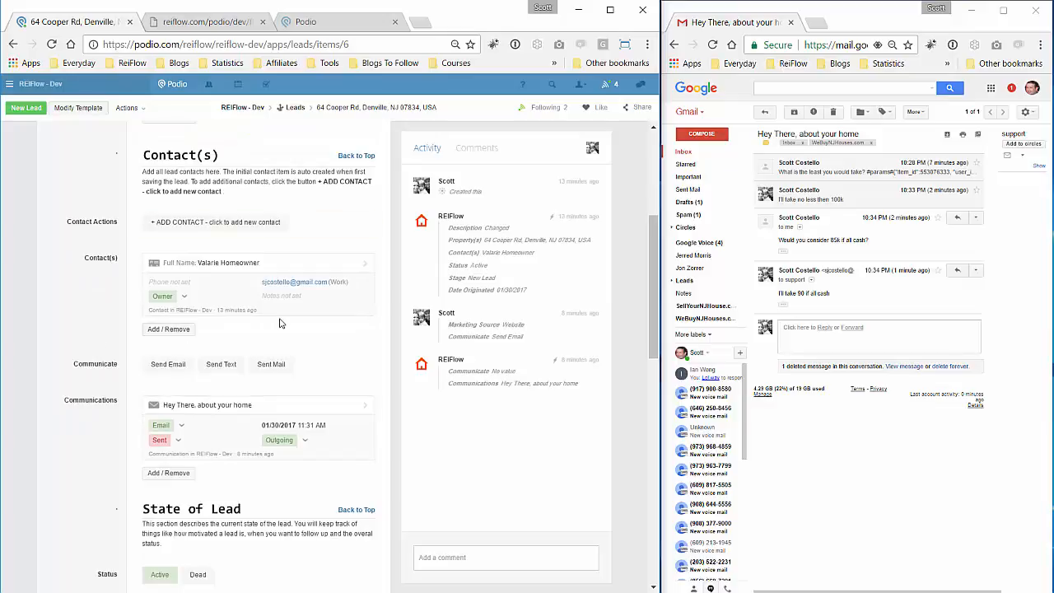
pyautogui.click(207, 405)
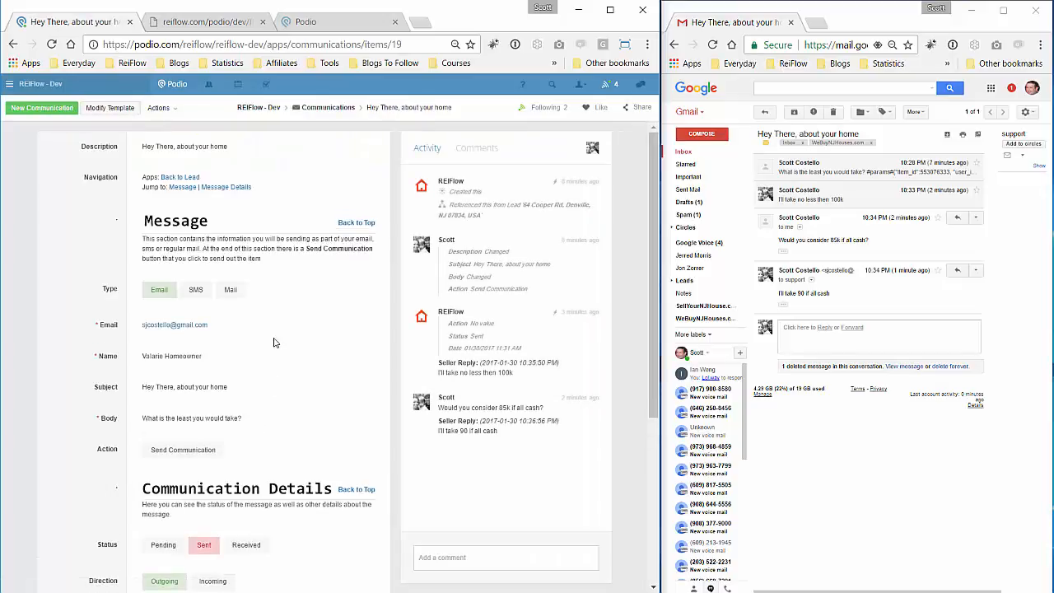
pyautogui.moveTo(494, 496)
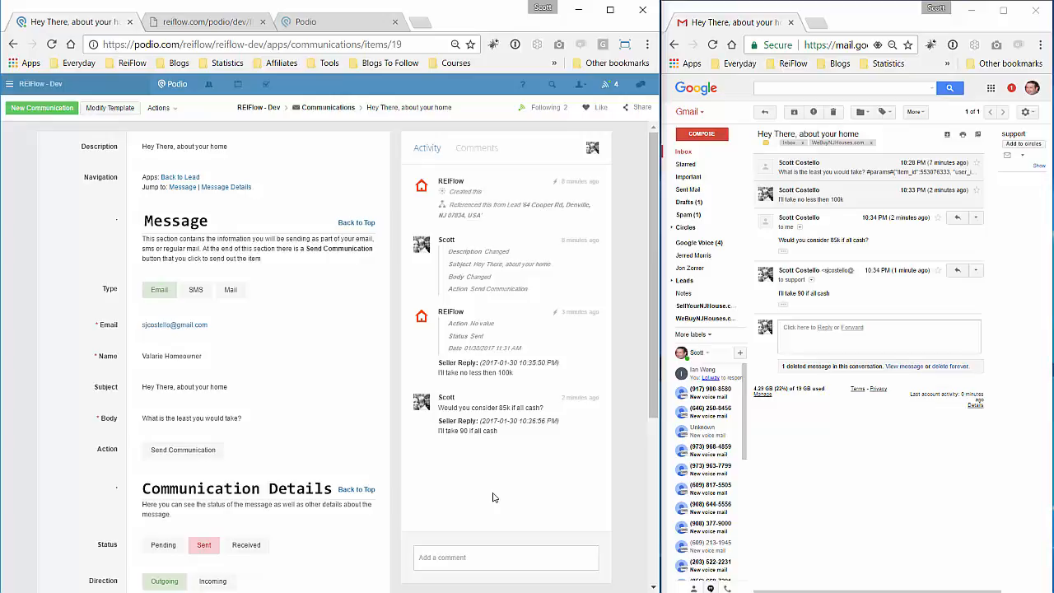
pyautogui.moveTo(395, 398)
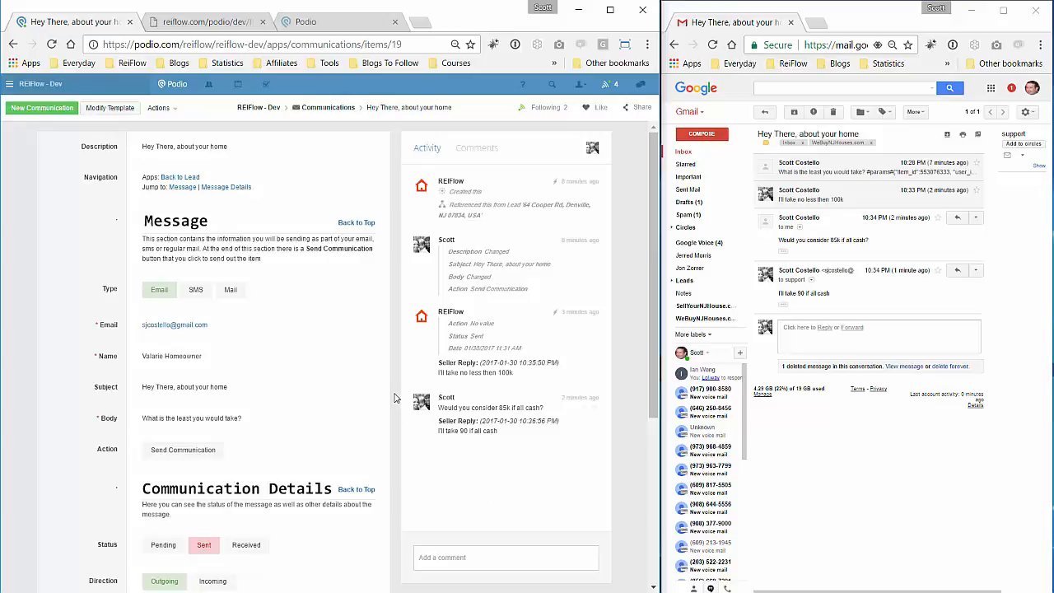